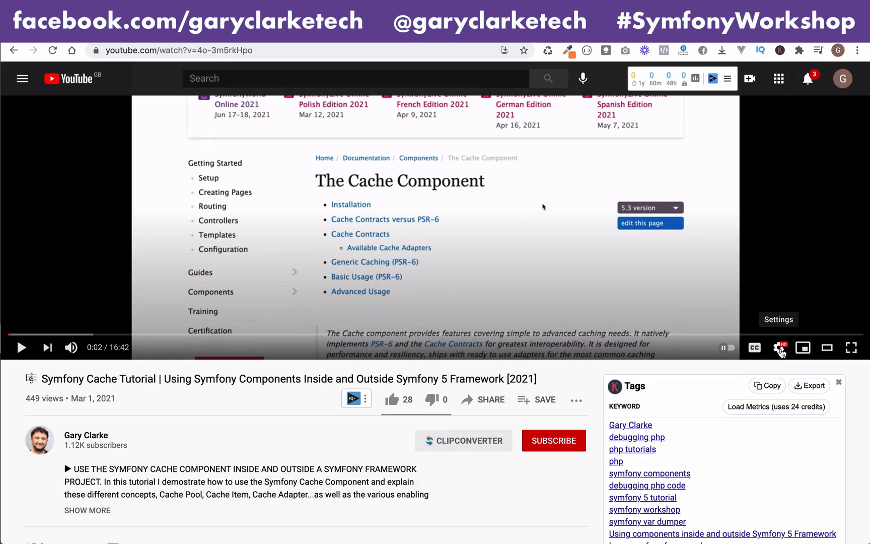
Install PHPUnit via 'composer require phpunit' in the terminal.
click(779, 347)
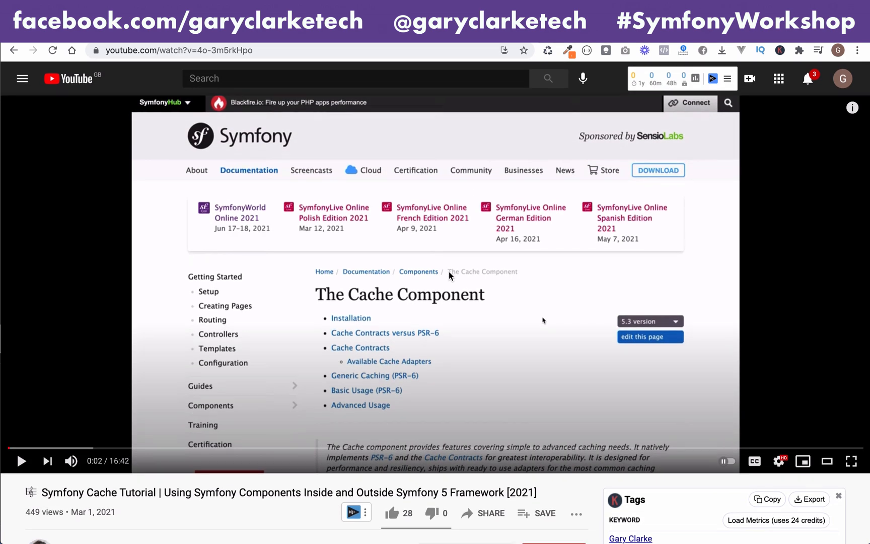
scroll(down, 3)
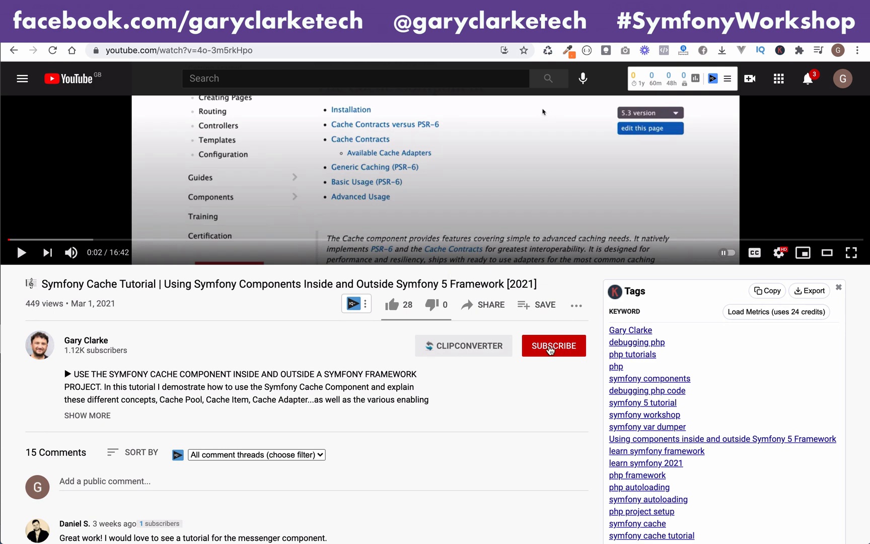
click(553, 345)
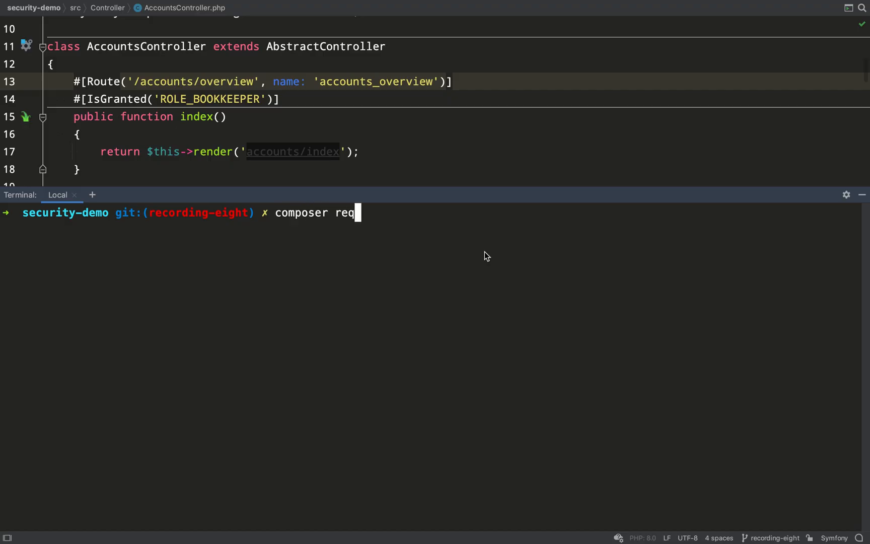
text(uire phpunit)
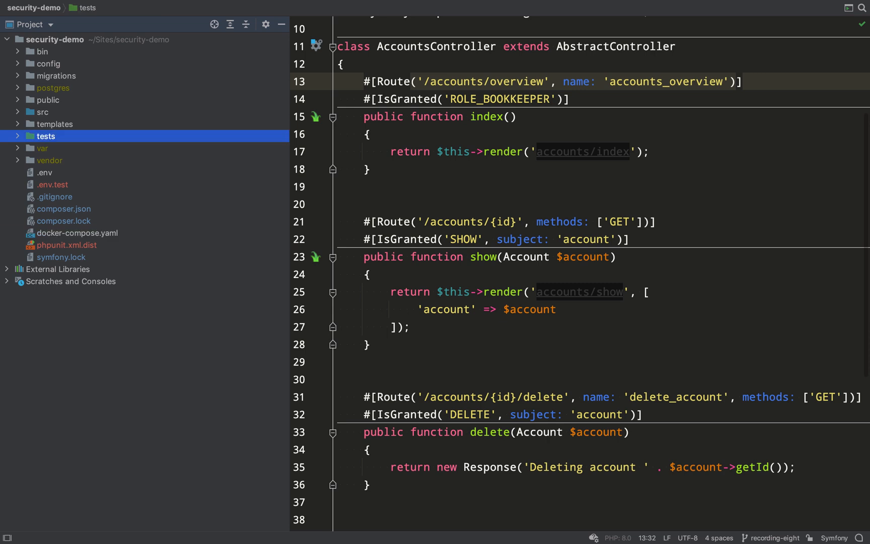
Create a new PHP class AuthorizationTest in the tests folder (App\Tests namespace).
right_click(43, 136)
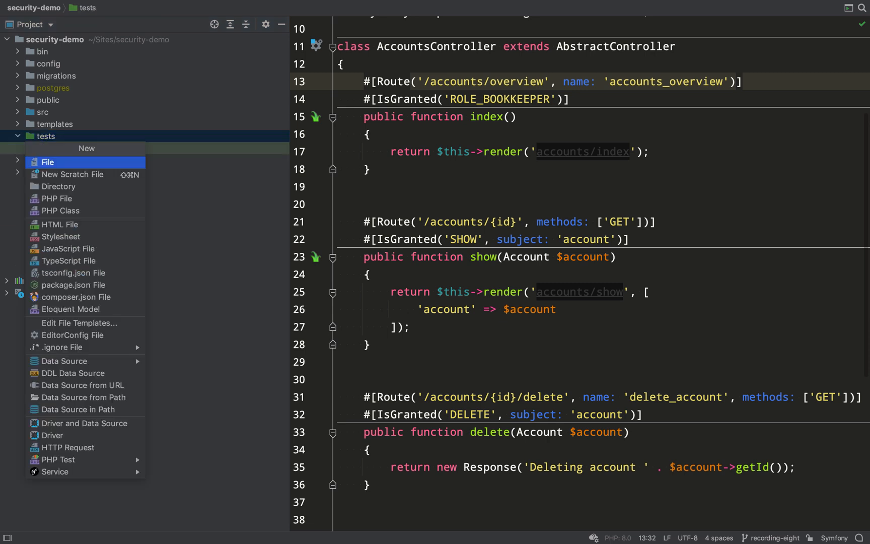
click(61, 211)
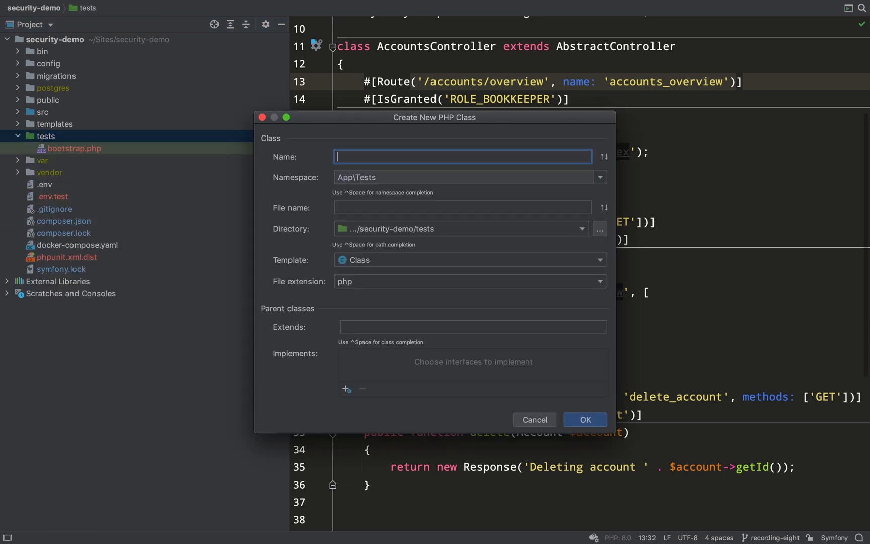
text(AuthorizationTes)
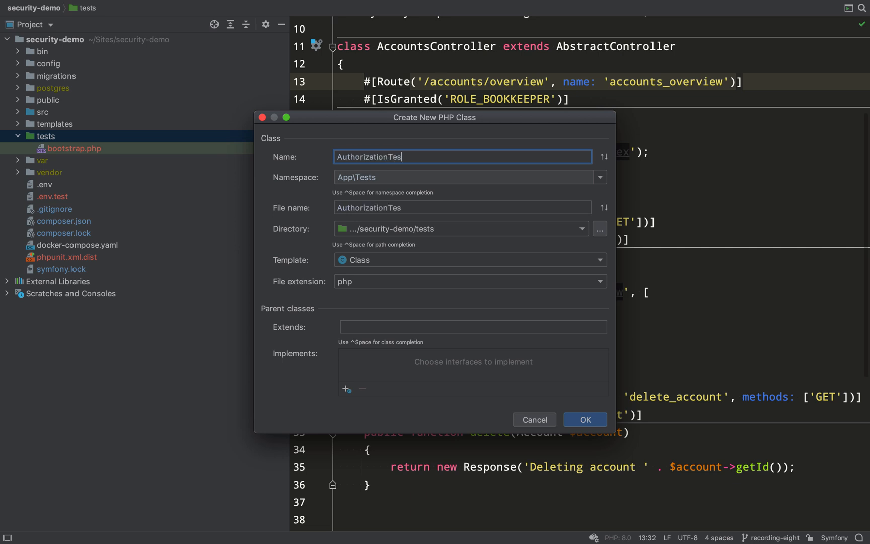
text(t)
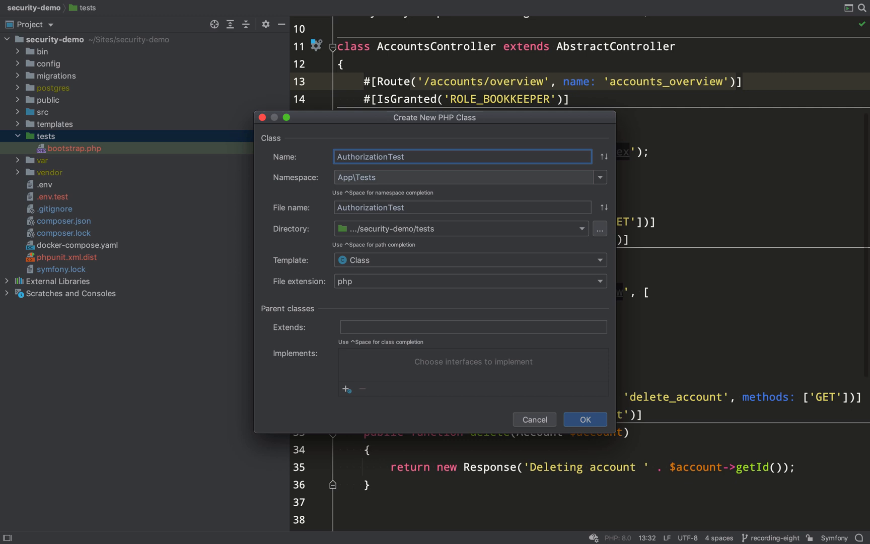
click(585, 418)
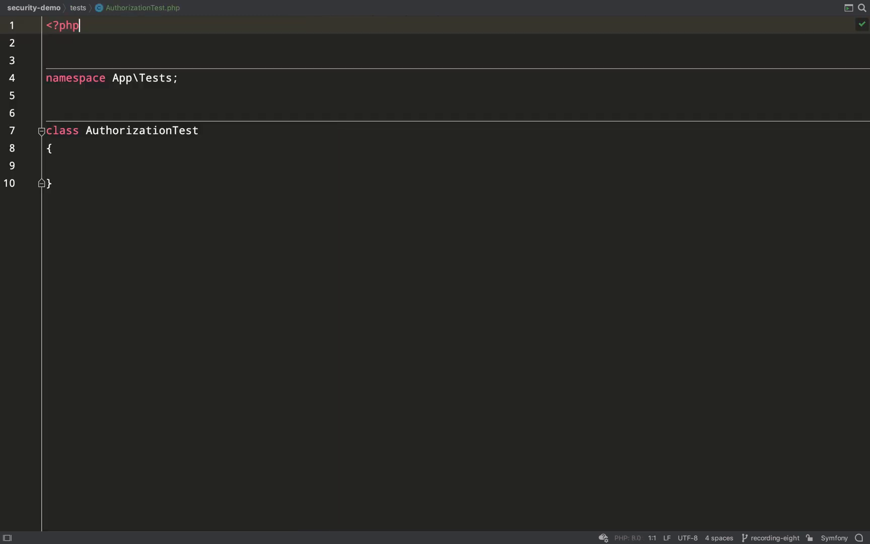
Make AuthorizationTest extend WebTestCase, then review account 1's holder and the user table rows in TablePlus.
text(extends We)
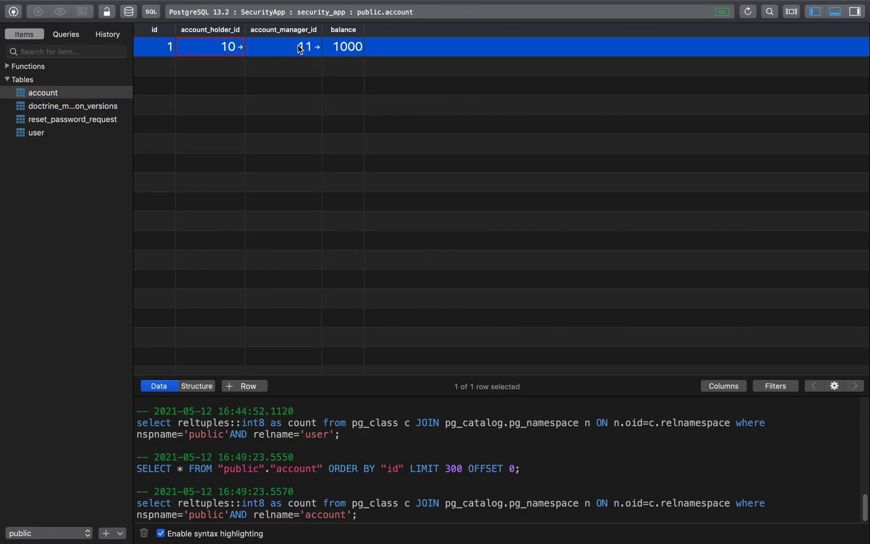
double_click(210, 46)
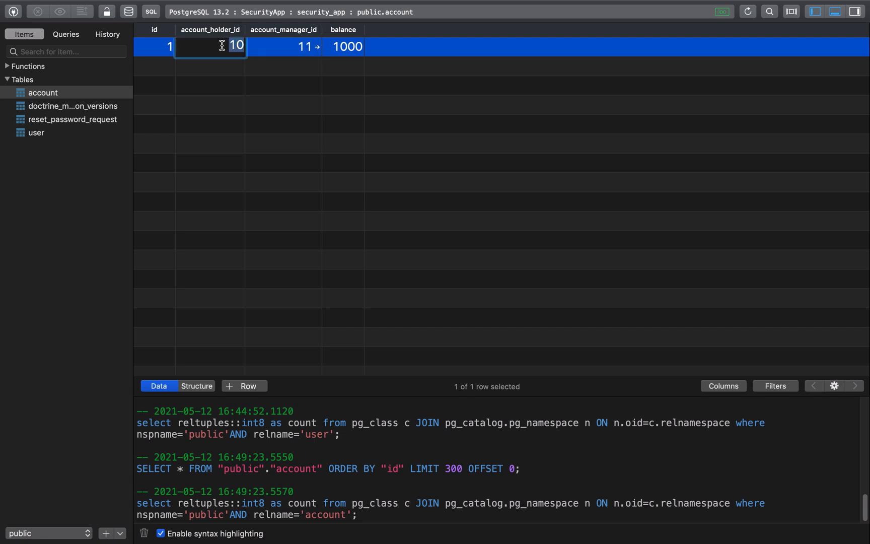
click(35, 133)
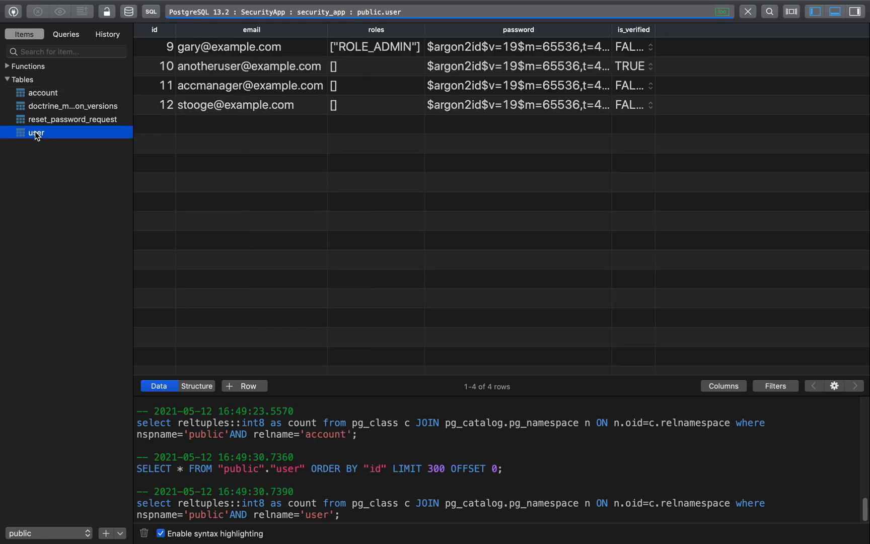
click(230, 46)
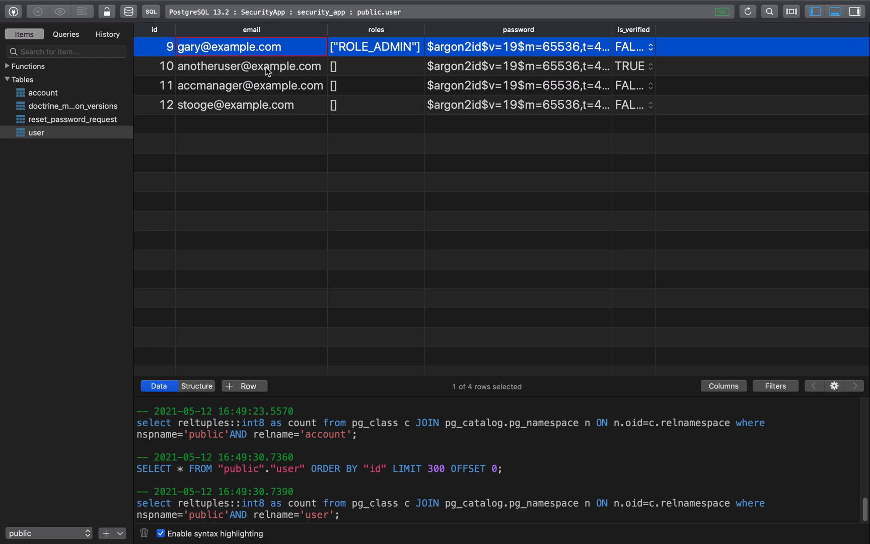
click(251, 85)
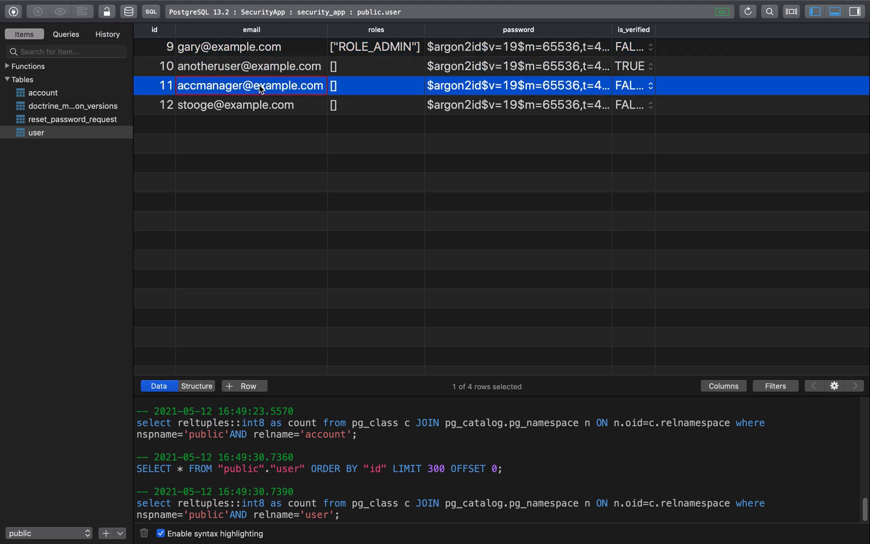
mouse_move(170, 108)
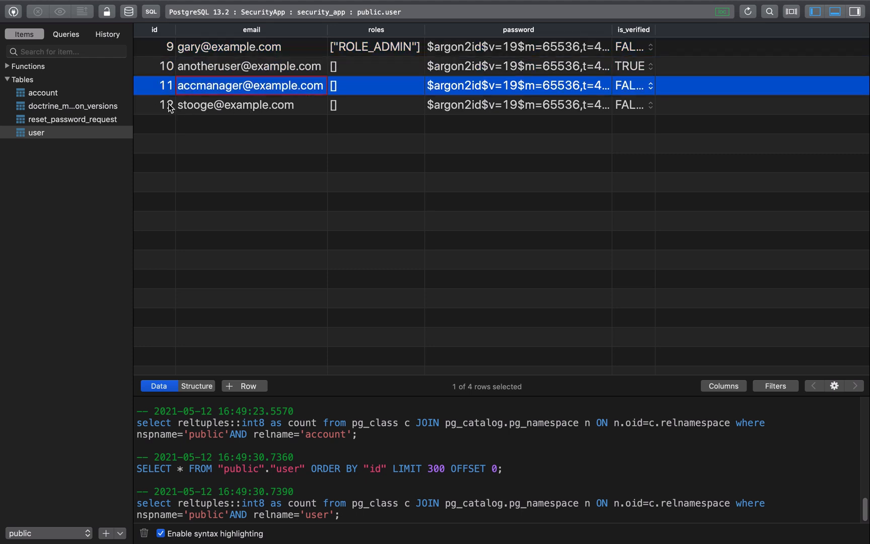
click(235, 105)
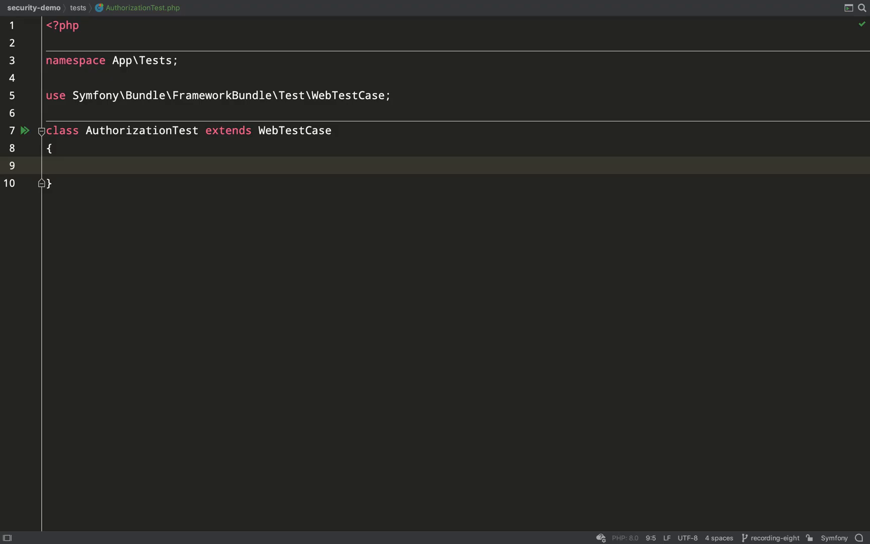
Add a testItWorks method that asserts true.
text(public function ())
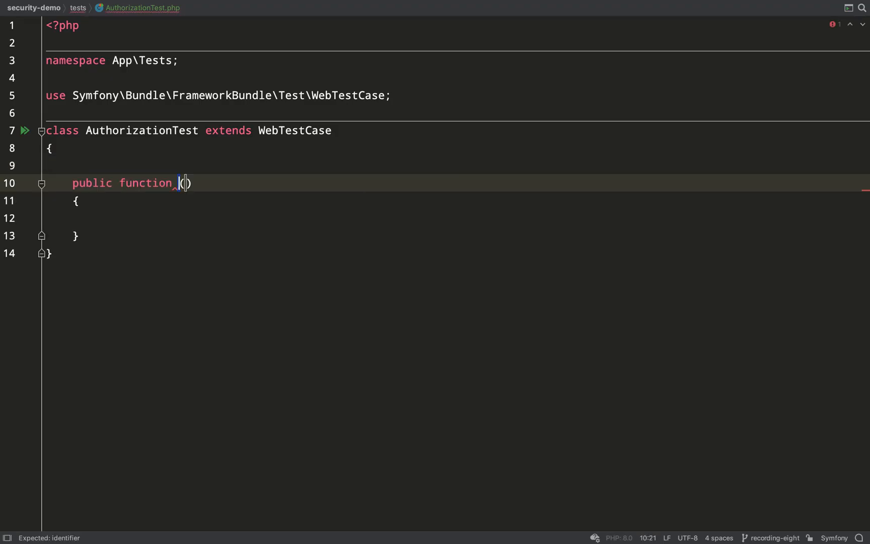
text(testItW)
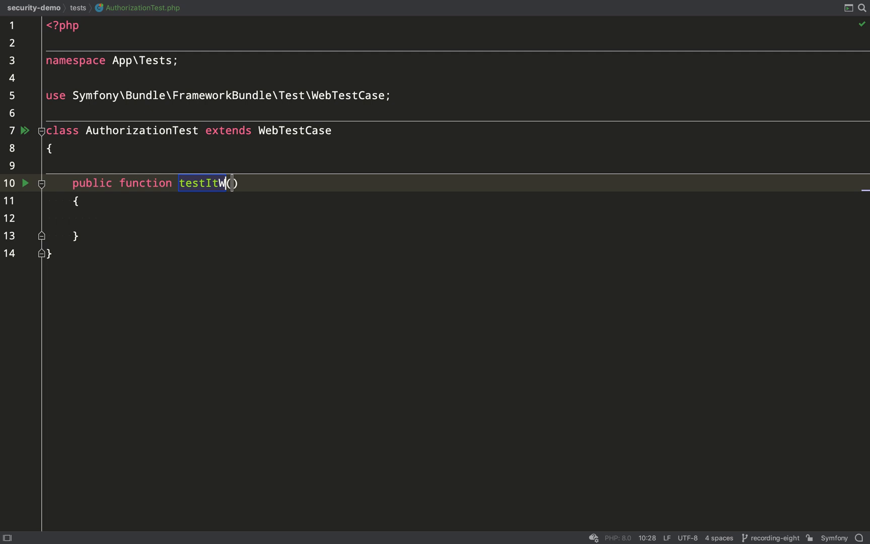
text(orks)
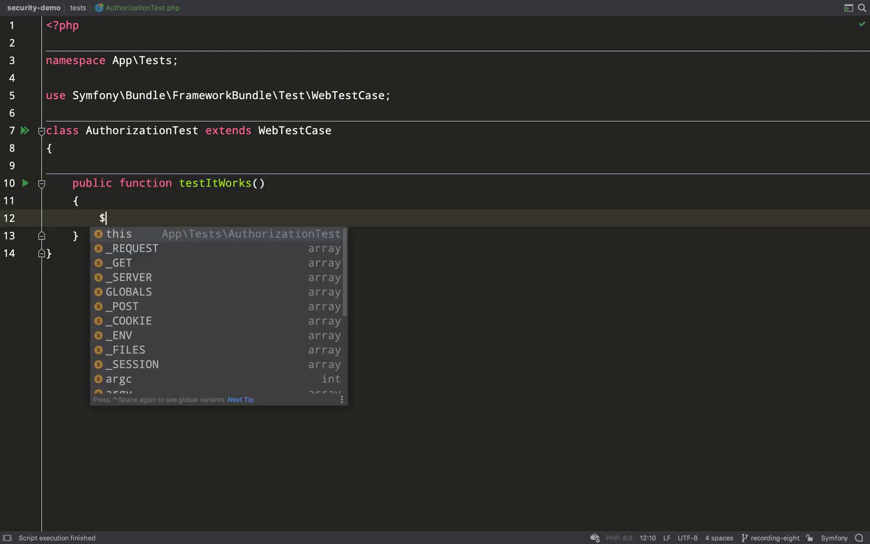
text(this->assertTrue()
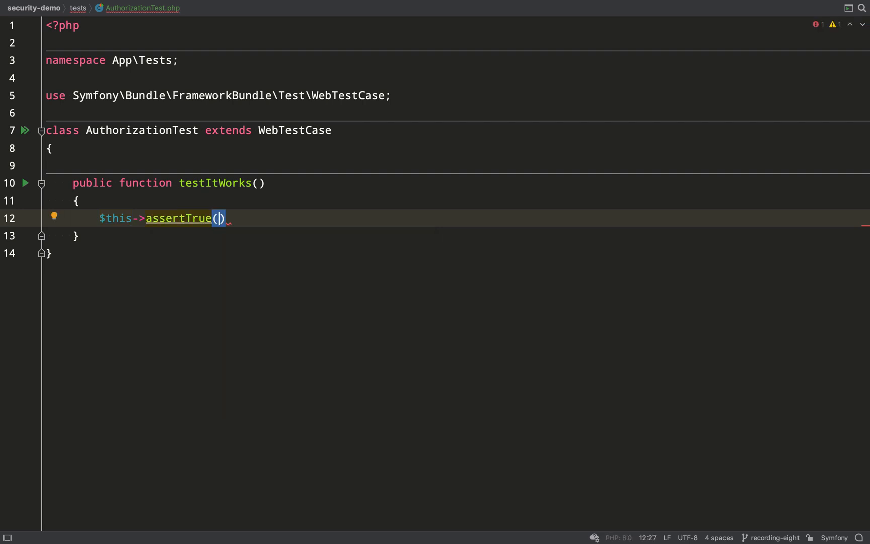
text(true)
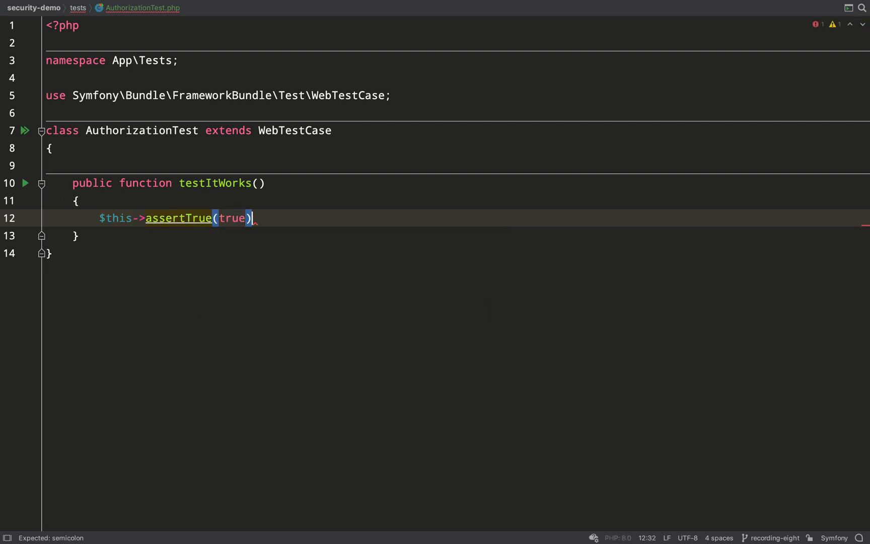
text(;)
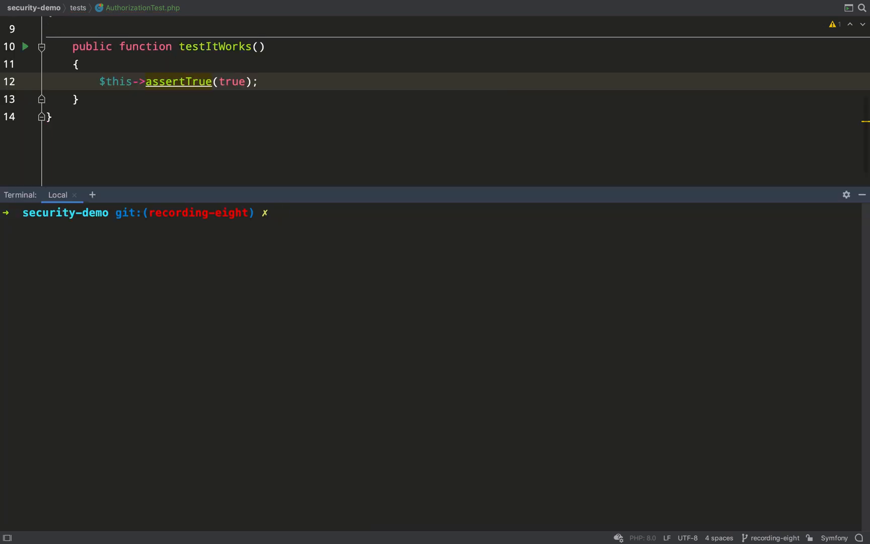
Run 'symfony php bin/phpunit tests/AuthorizationTest.php' in the terminal.
text(symfony php)
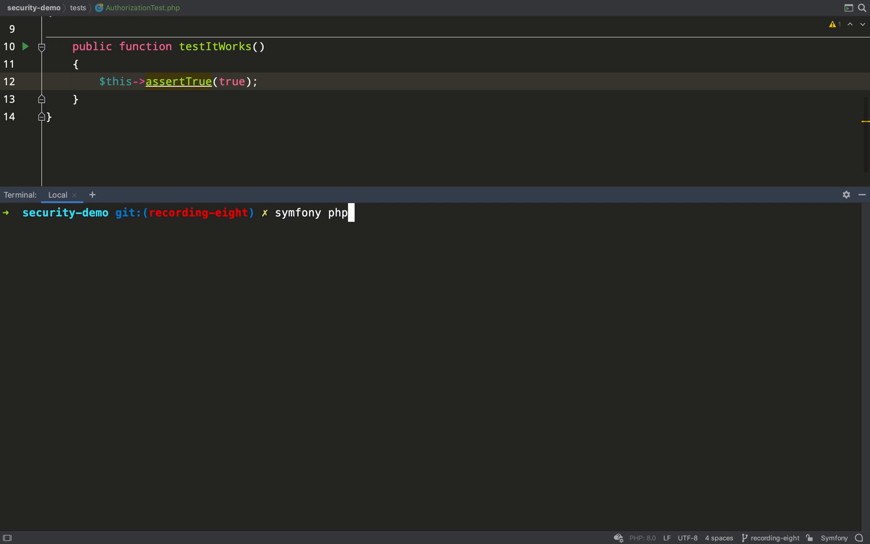
text(bin)
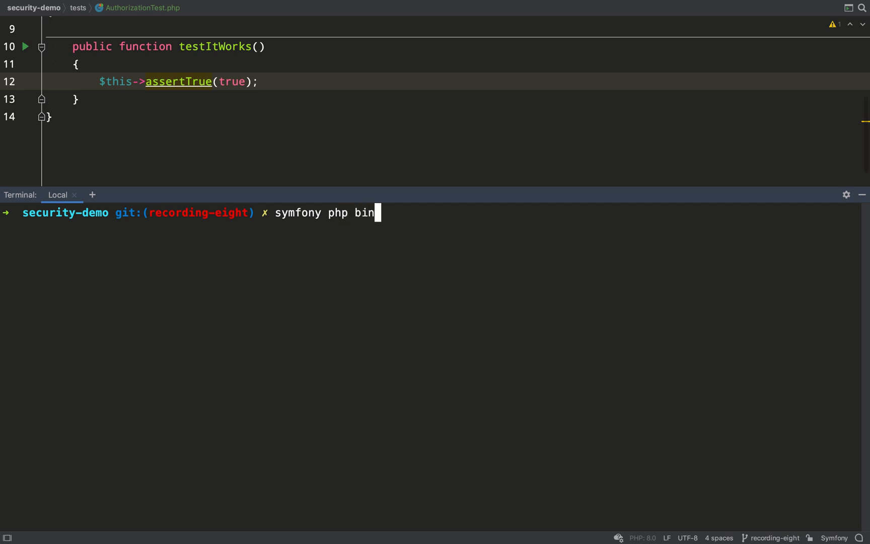
text(/phpunit)
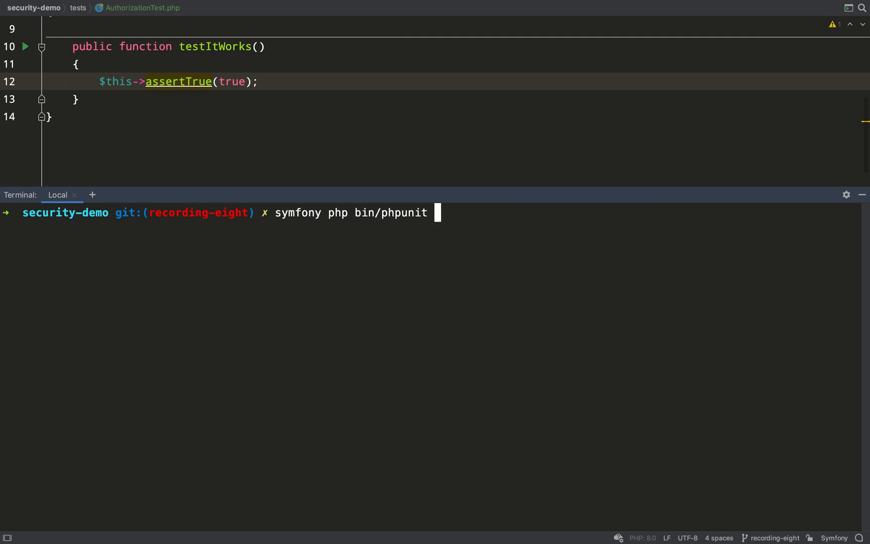
text(tests/AuthorizationTest.php)
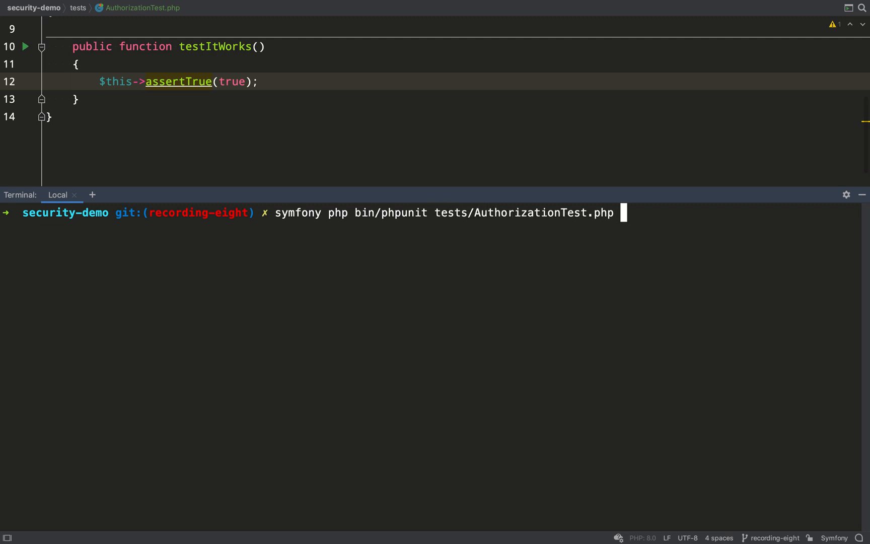
key(Enter)
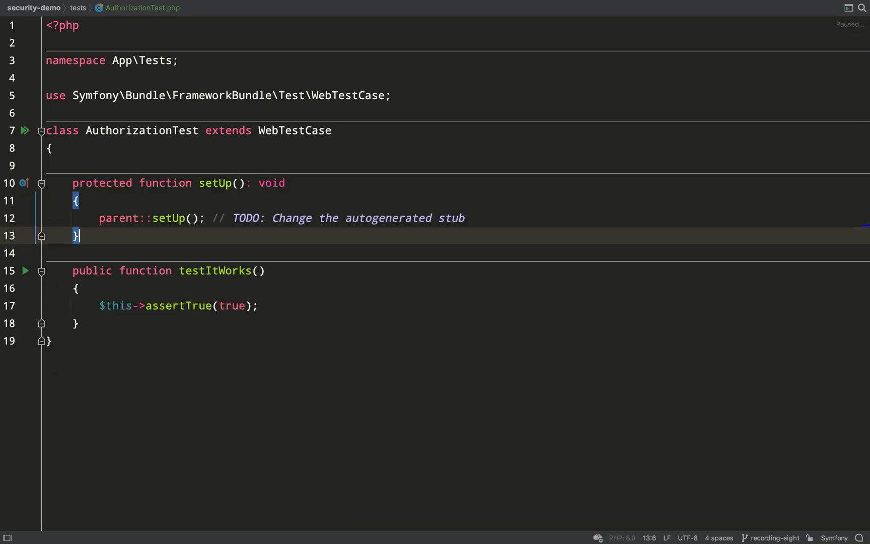
Replace the setUp stub with $this->client = static::createClient().
key(Delete)
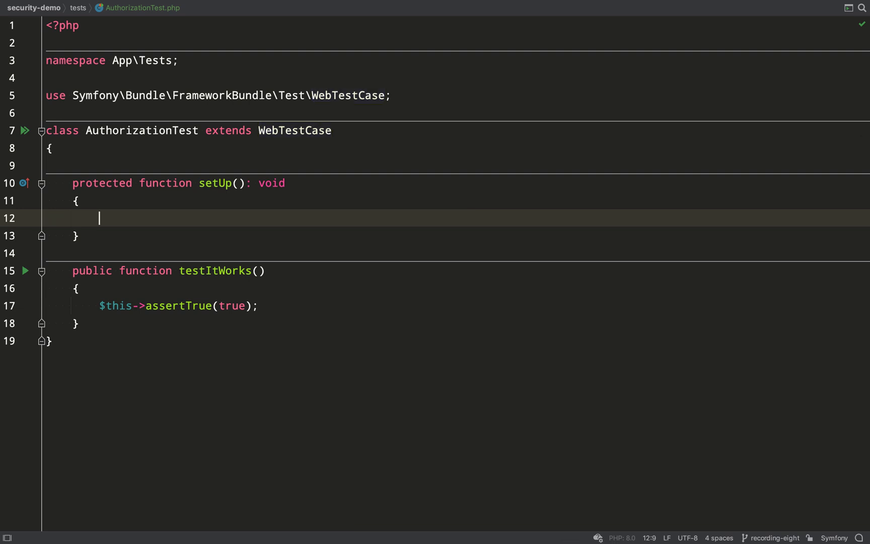
text($this->client = static)
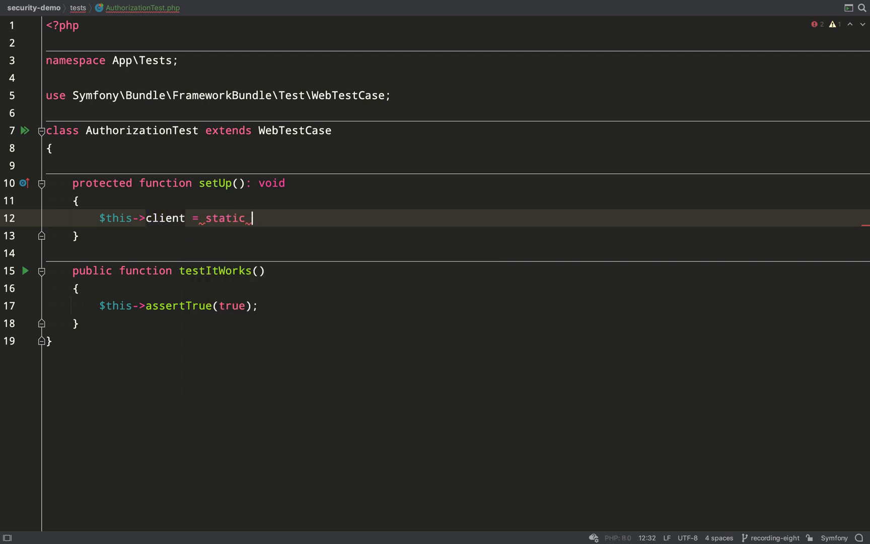
text(::createClient()
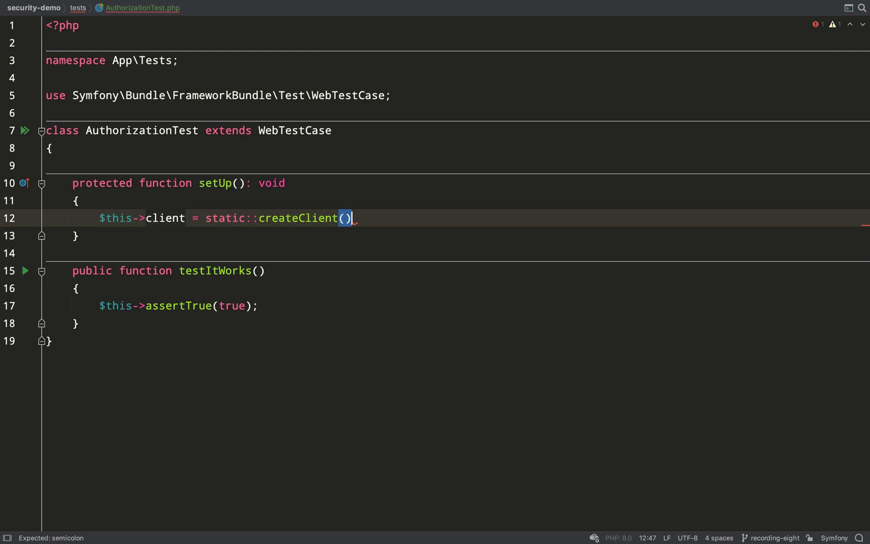
text(;)
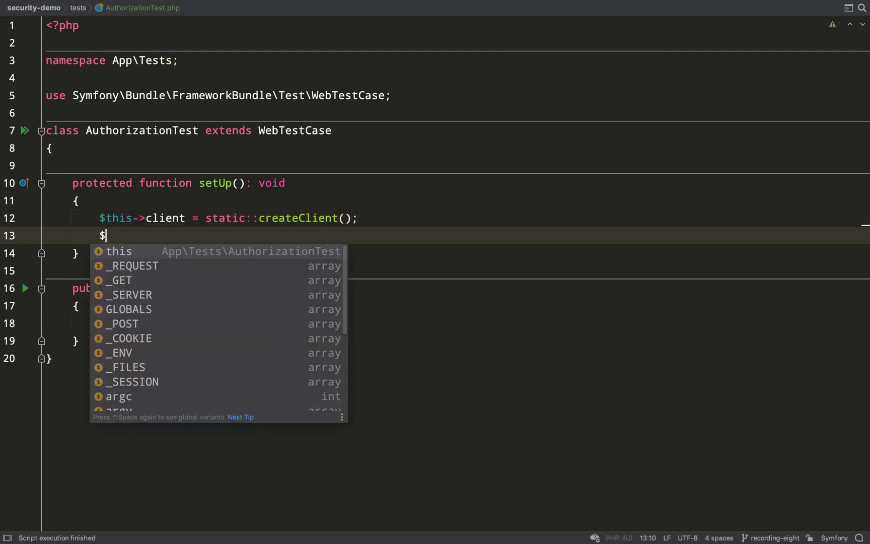
Assign $this->userRepo from static::$container->get(UserRepository::class).
text(this->us)
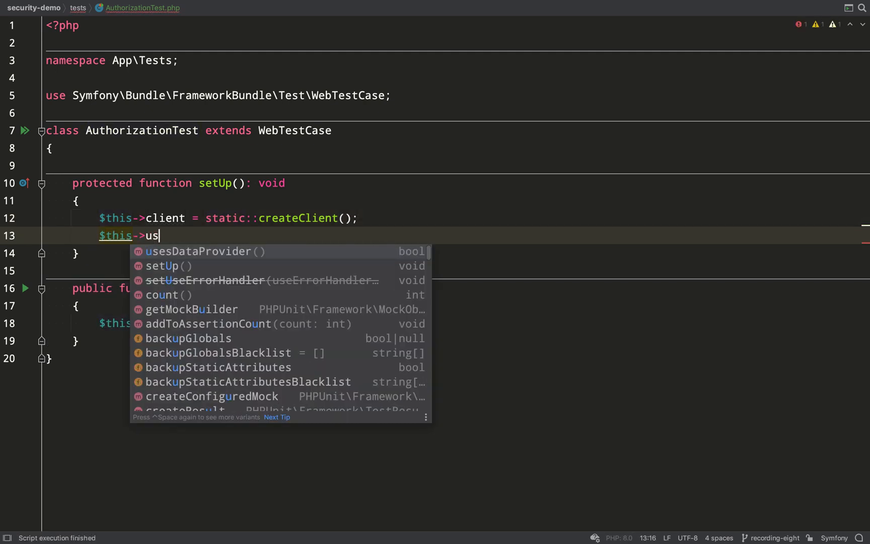
text(erRepo)
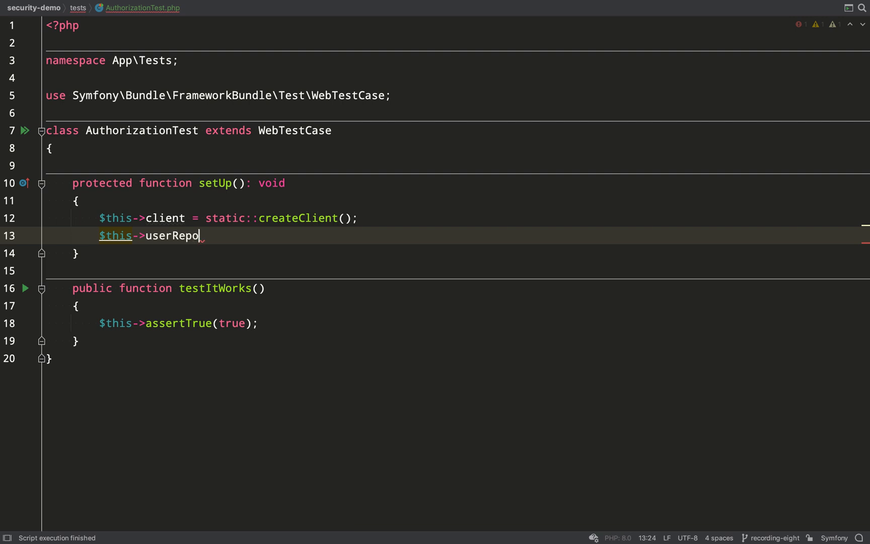
text(=)
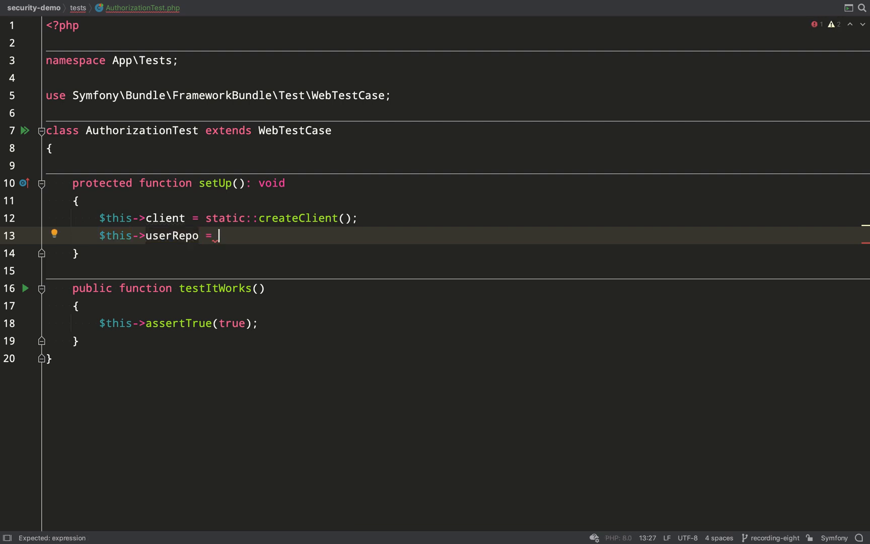
text(static::$)
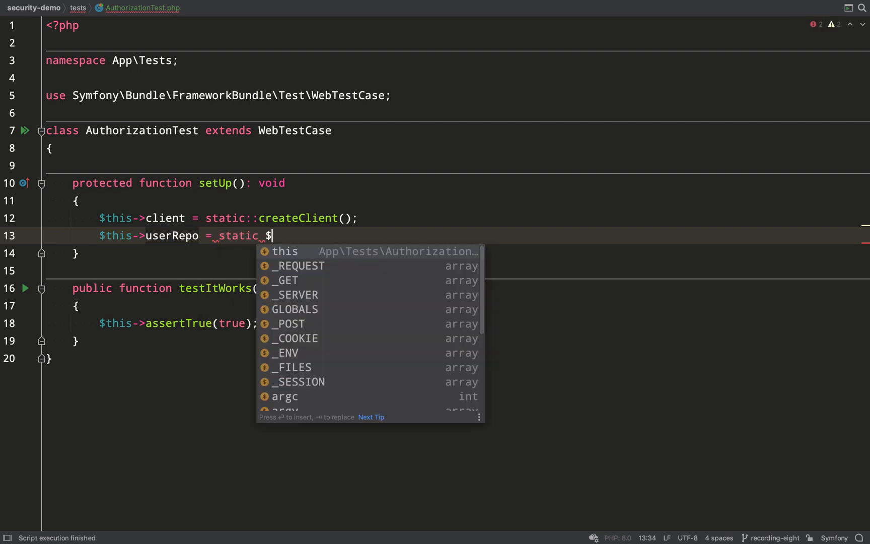
text(::)
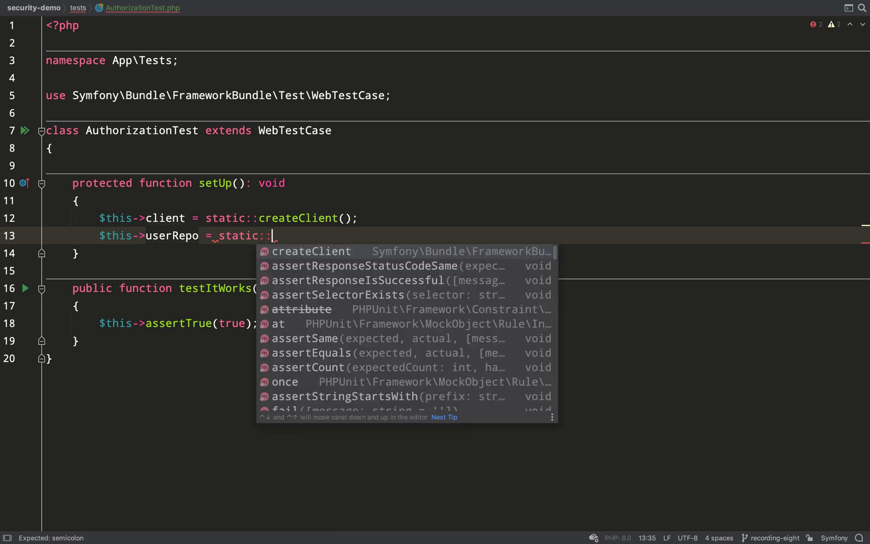
text($container)
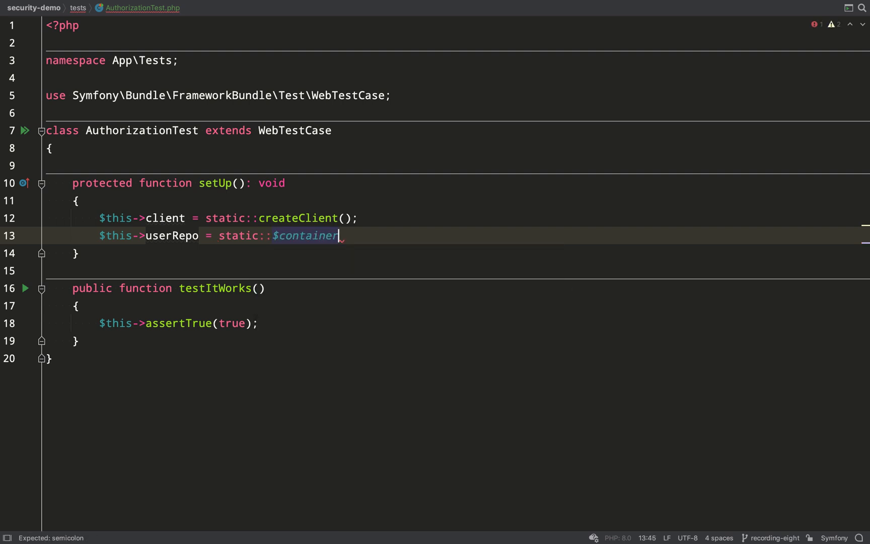
text(->)
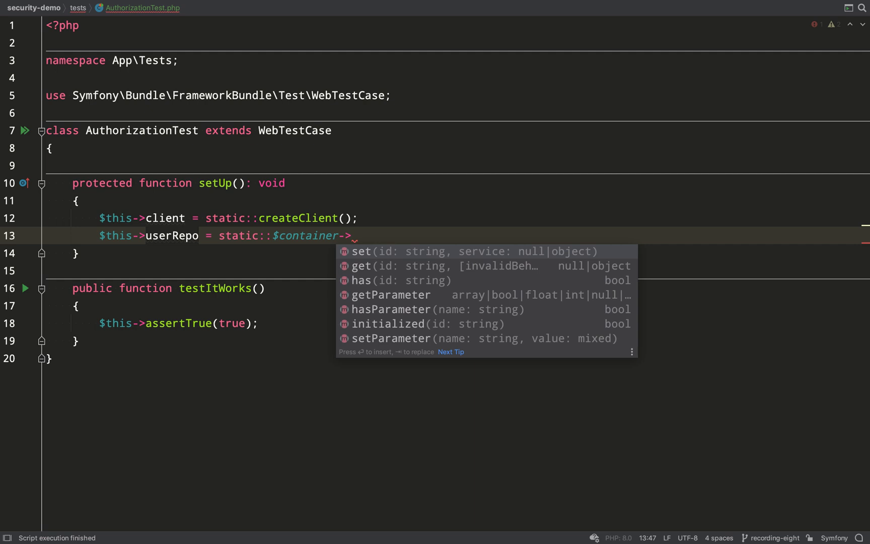
text(get(User)
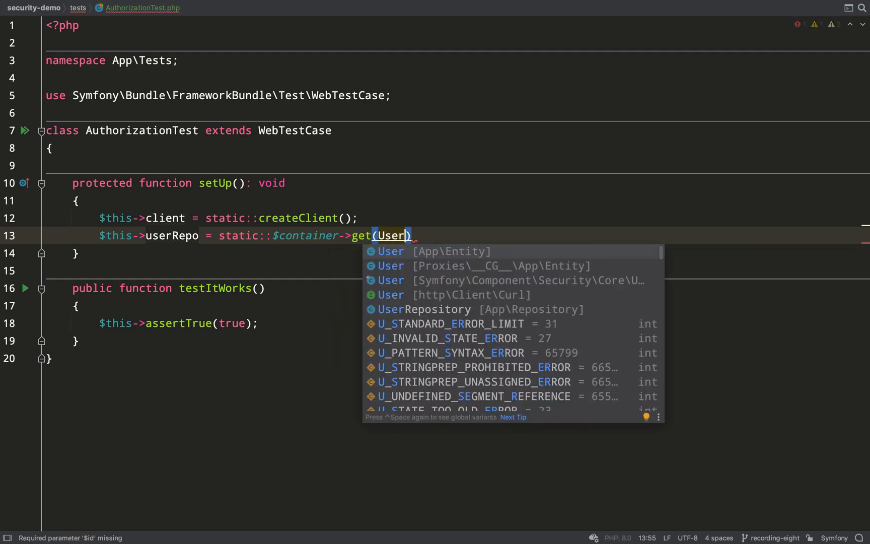
click(425, 309)
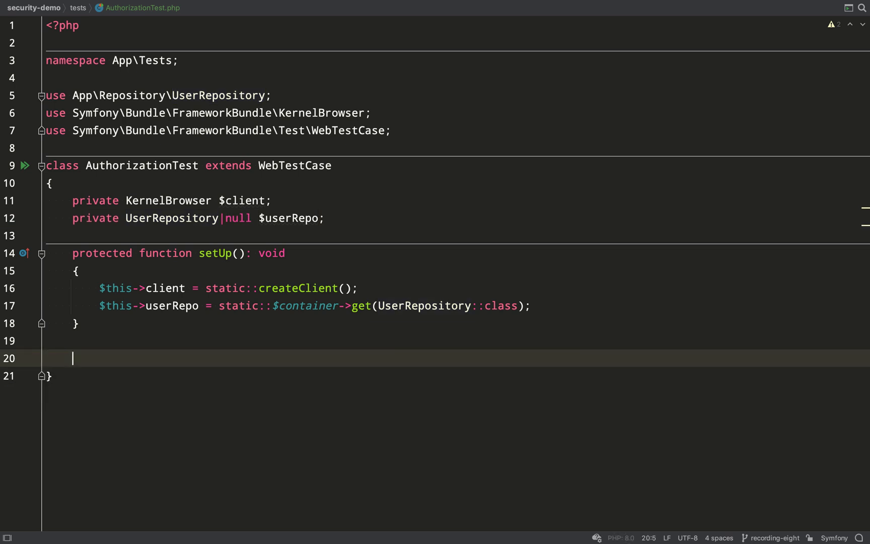
text(/** @test */)
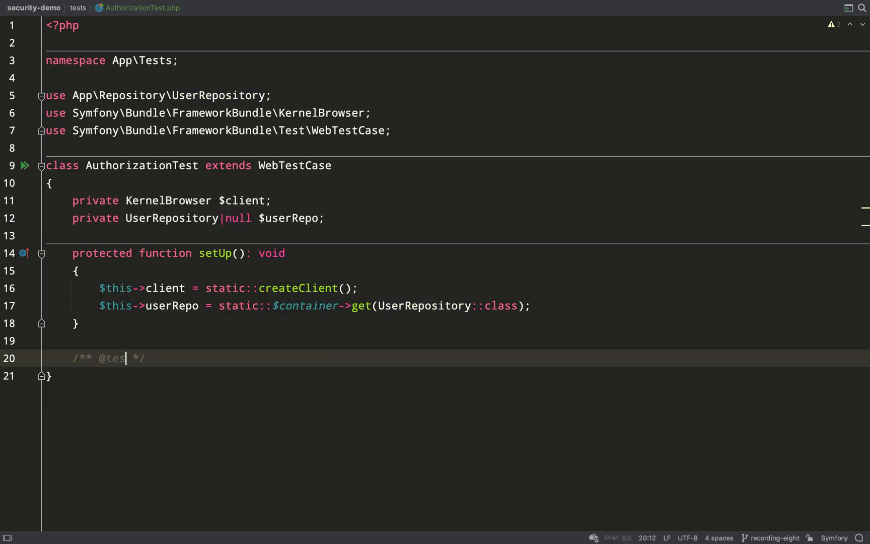
text(pu)
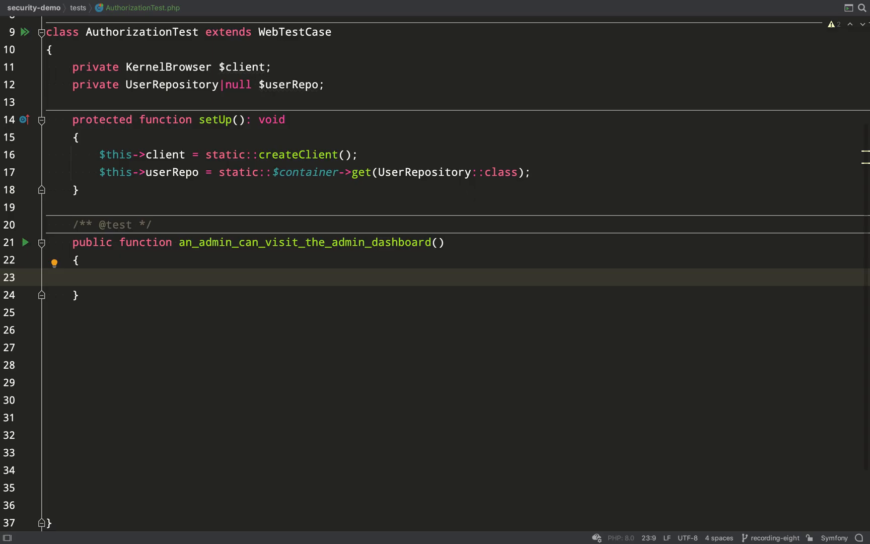
text($te)
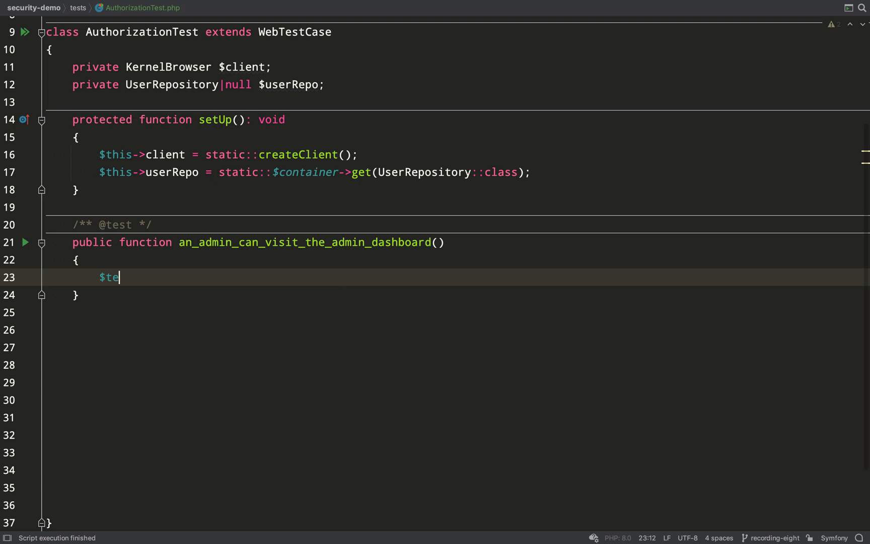
text(stUser)
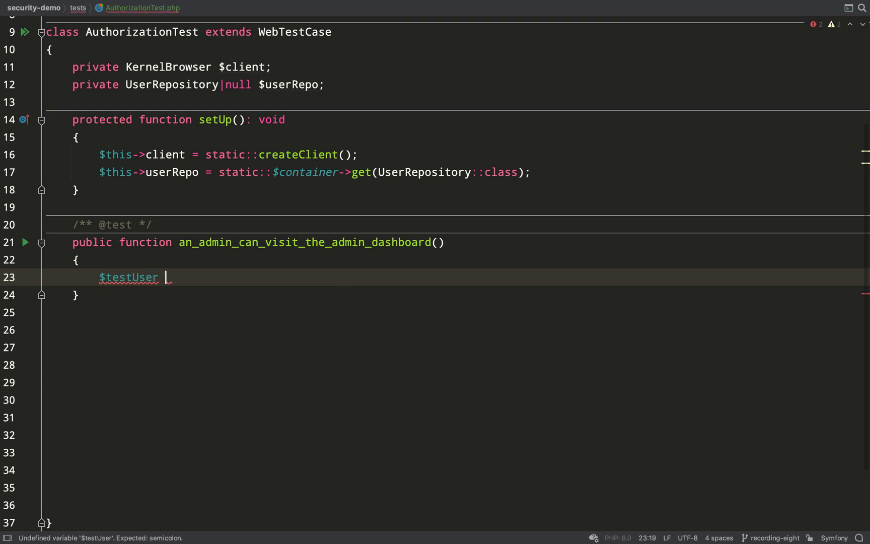
text(=)
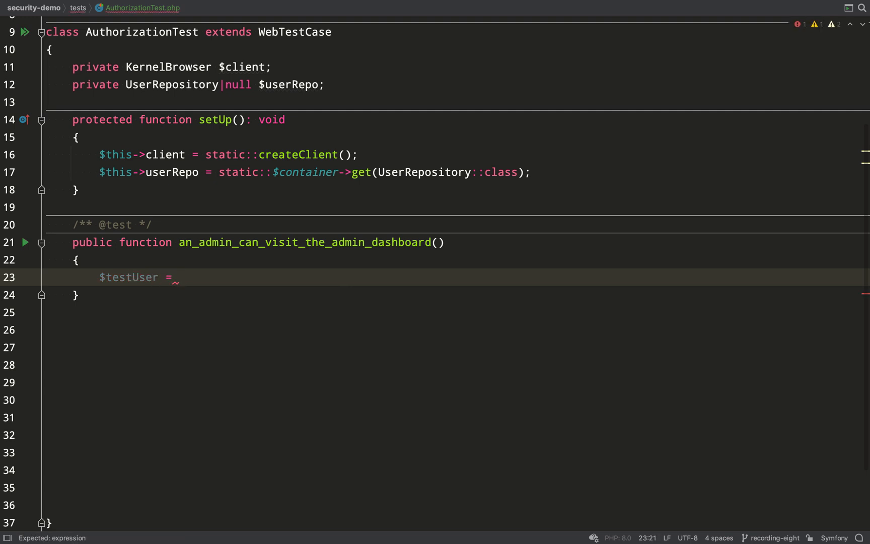
text($this)
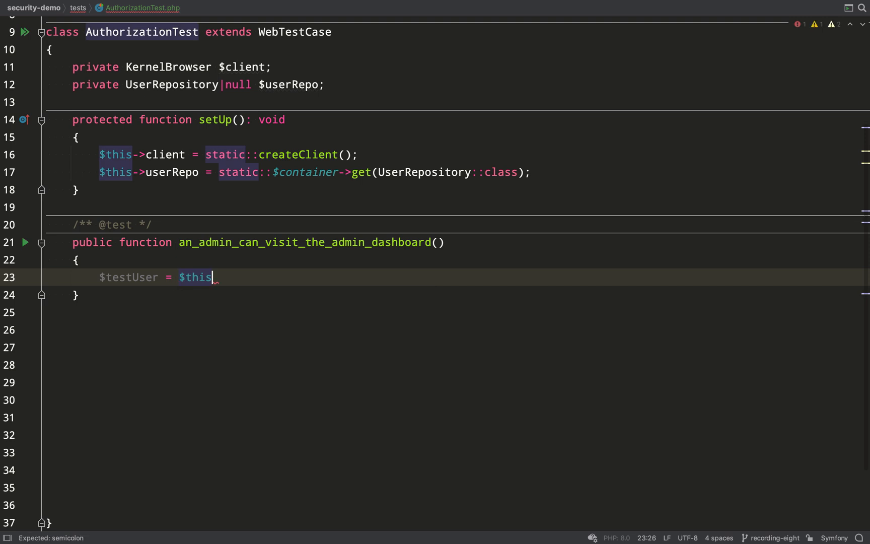
text(->userRepo->)
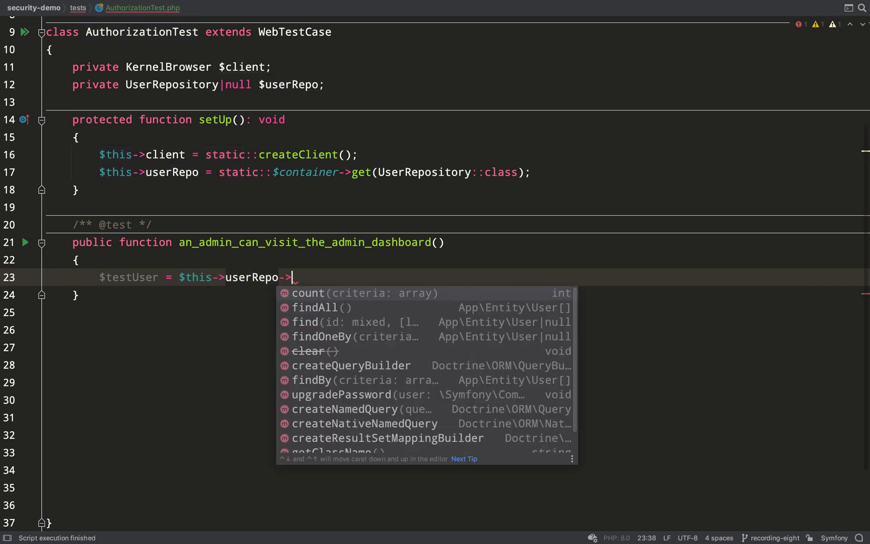
text(findOne)
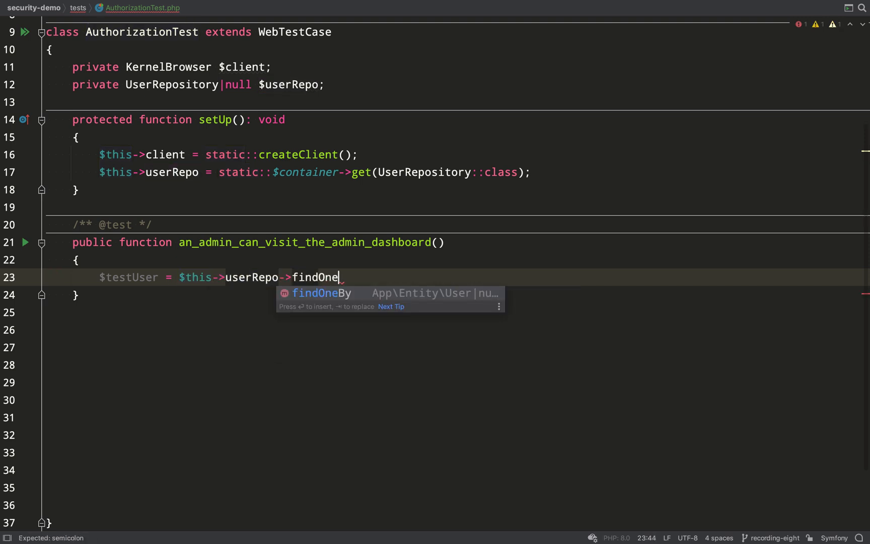
text(By)
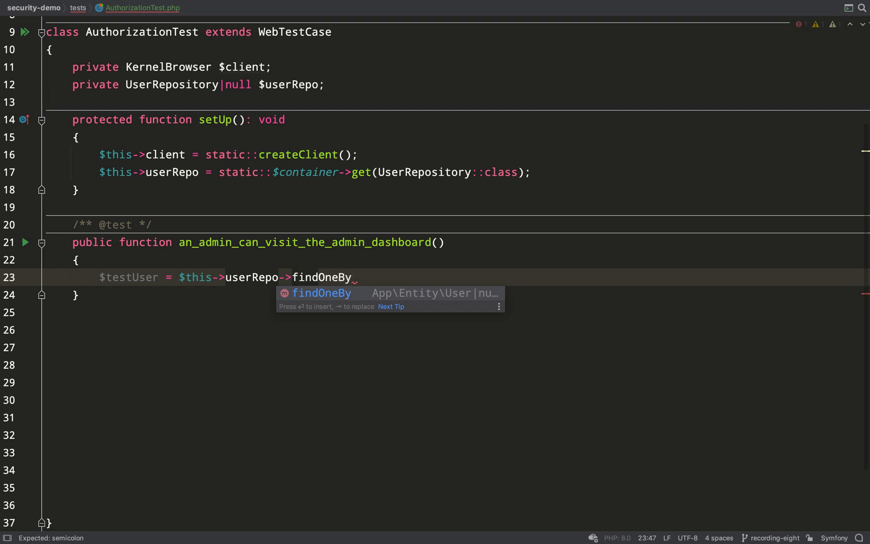
text(Email)
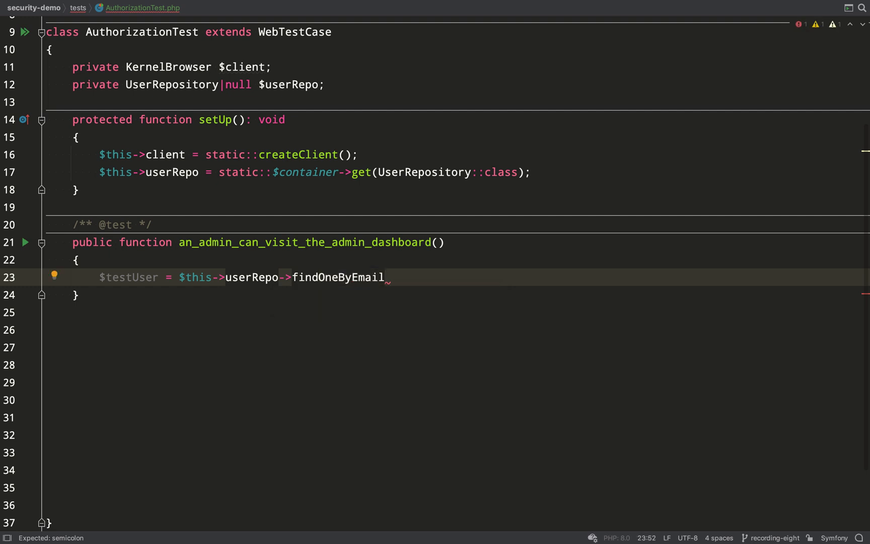
text((''))
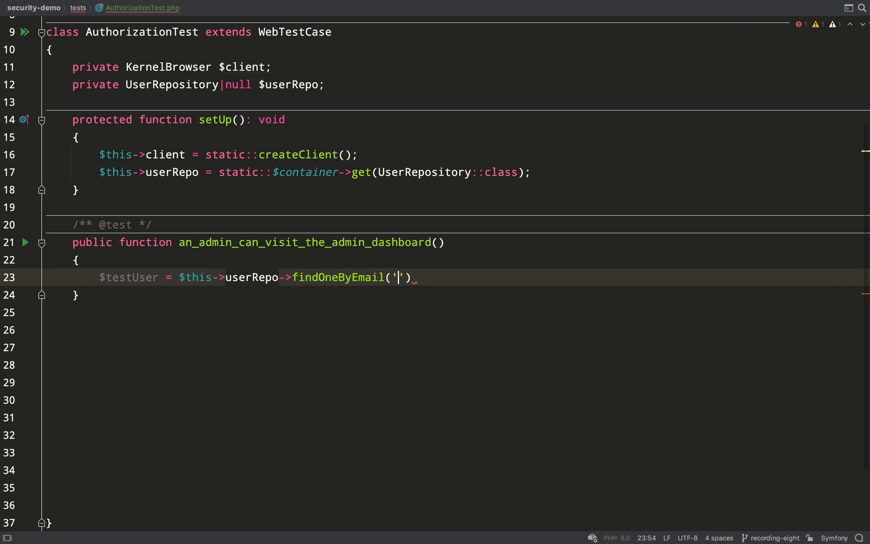
text(gary@example.com)
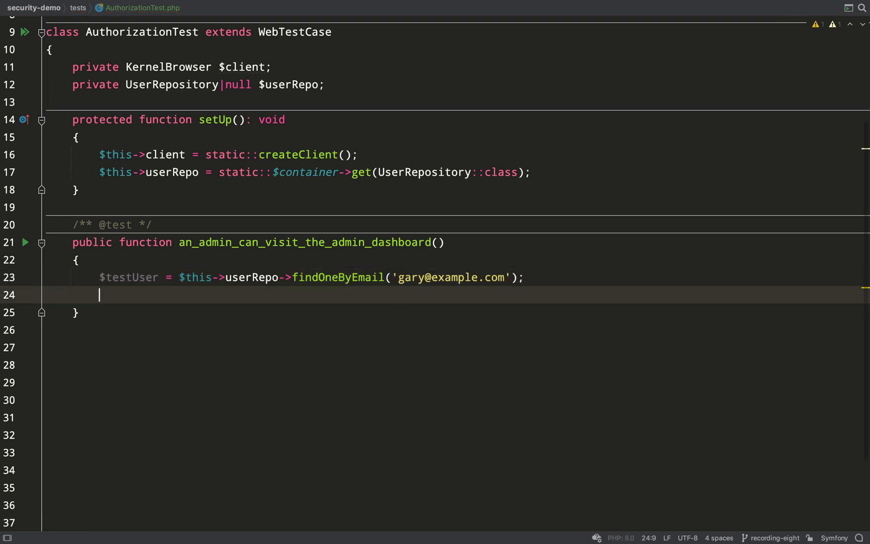
Add a login comment and $this->client->loginUser($testUser).
text(// Simulate logging the user in)
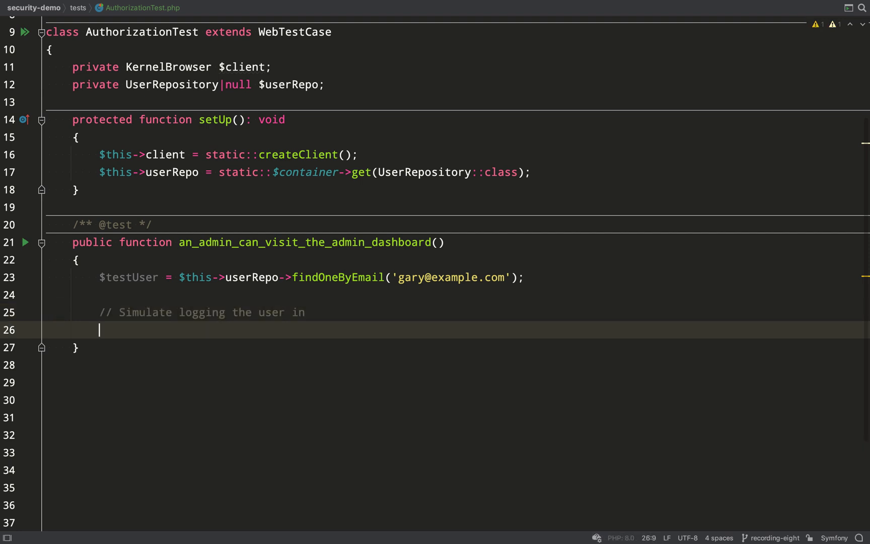
text($this)
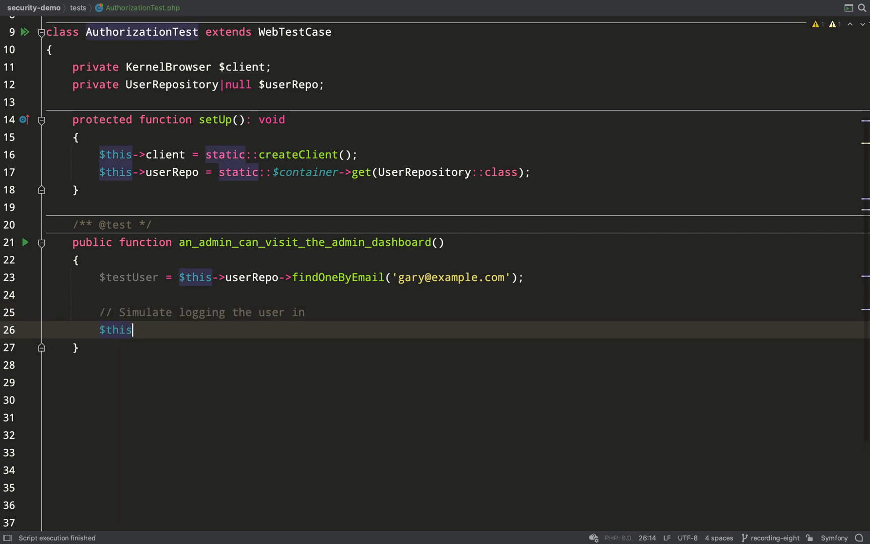
text(->client)
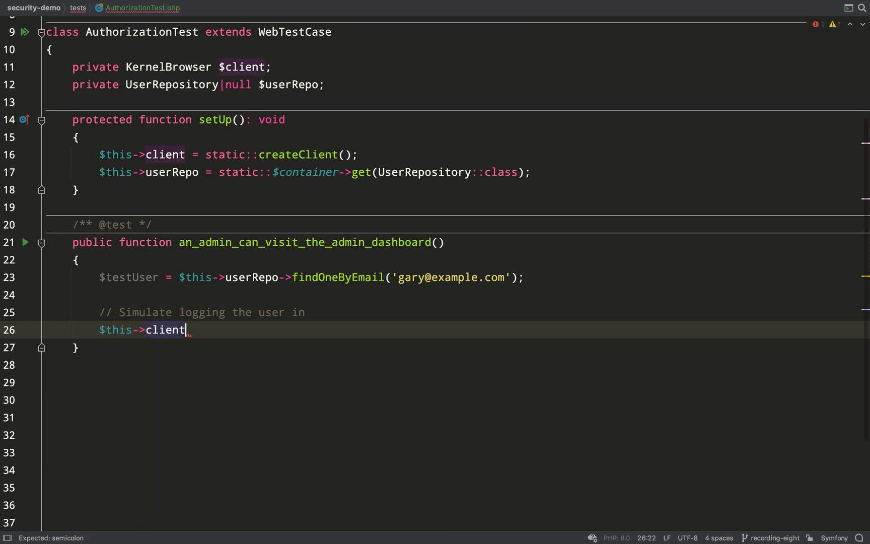
text(->loginUser())
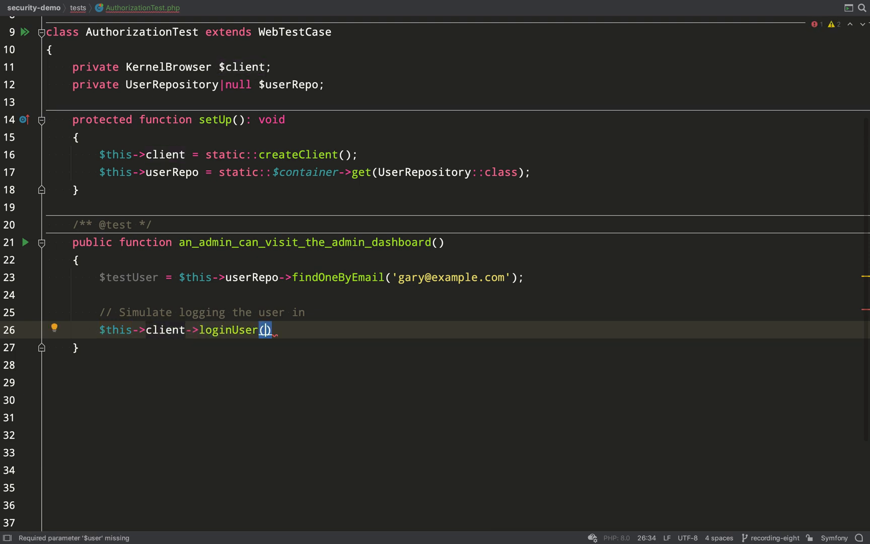
text($testUser)
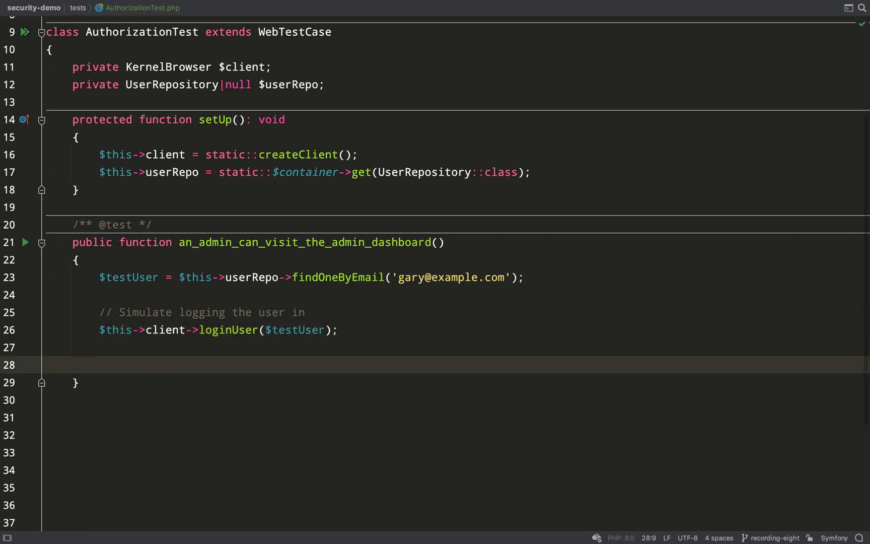
Send $this->client->request('GET', '/admin/dashboard').
text($this->cl)
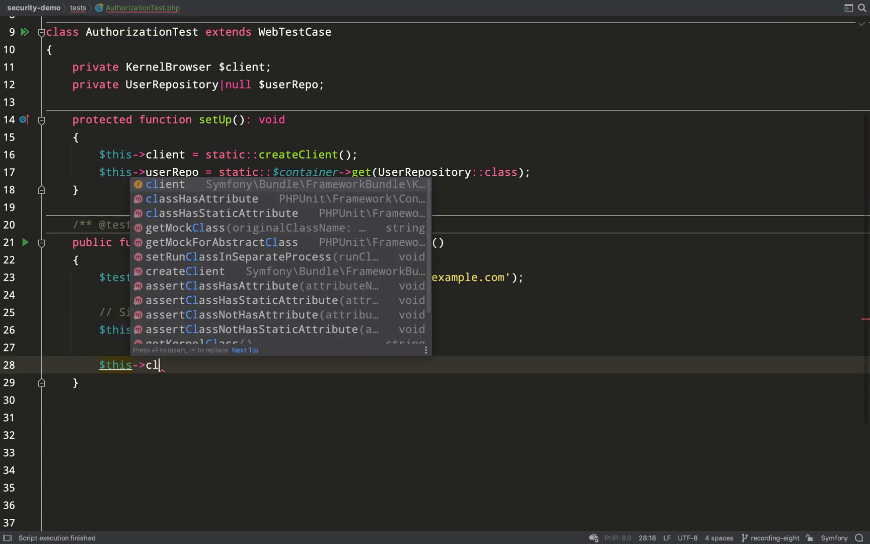
text(ient->request()
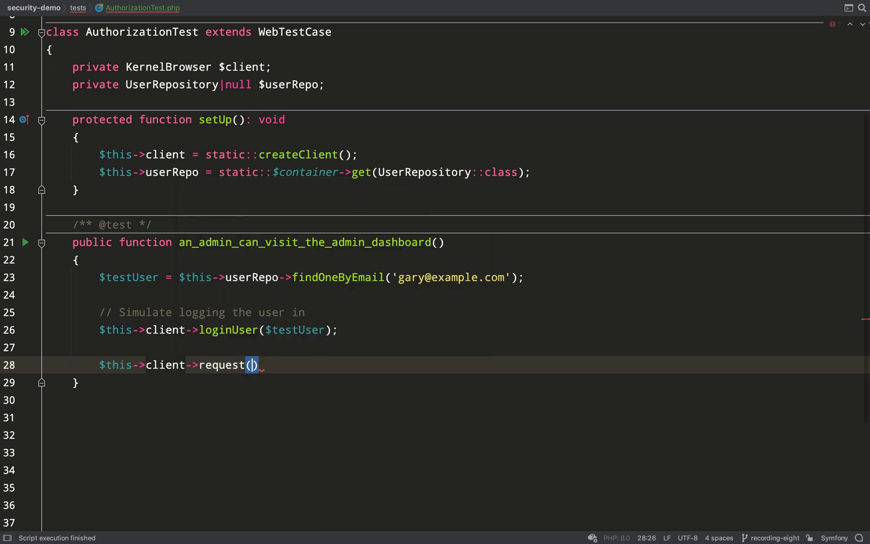
text('GET')
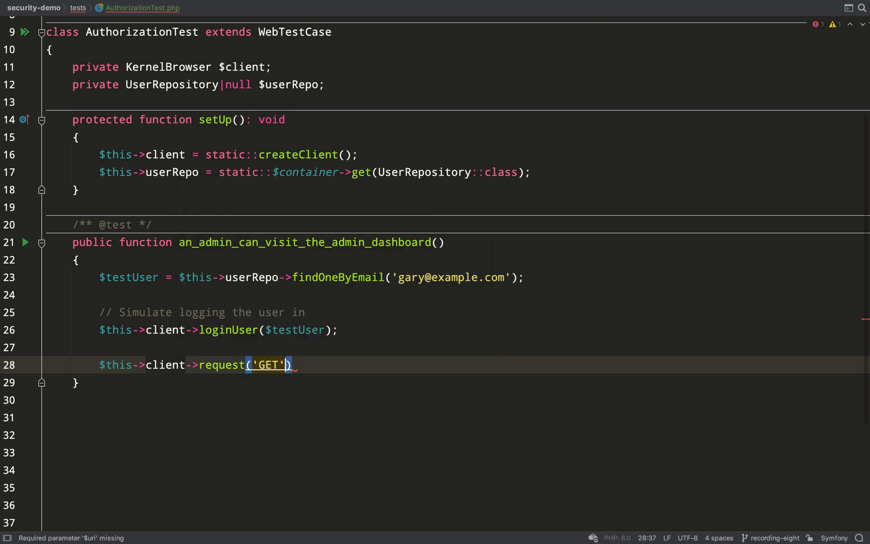
text(, '/admin')
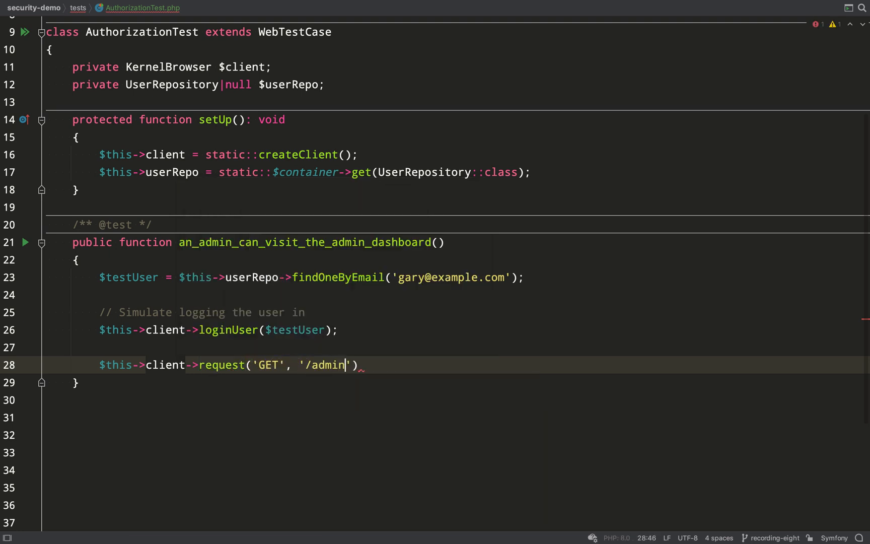
text(/dashboar)
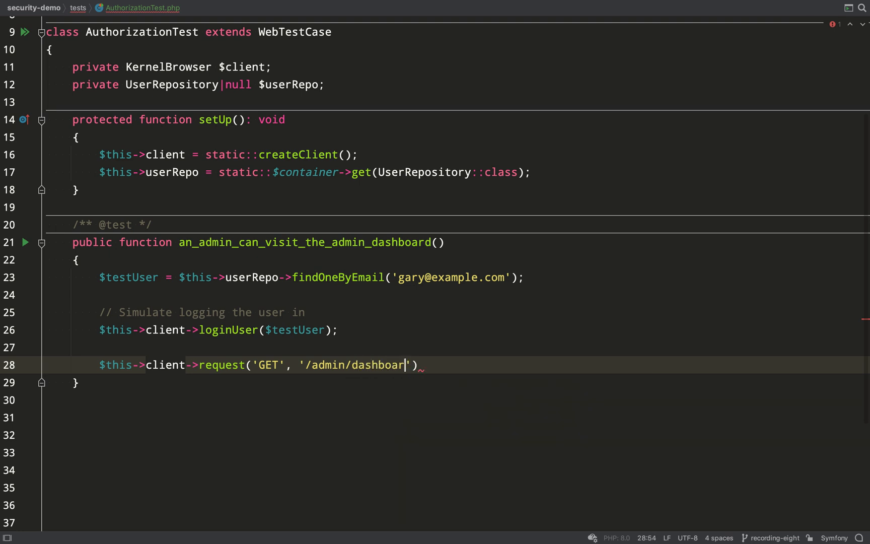
click(179, 8)
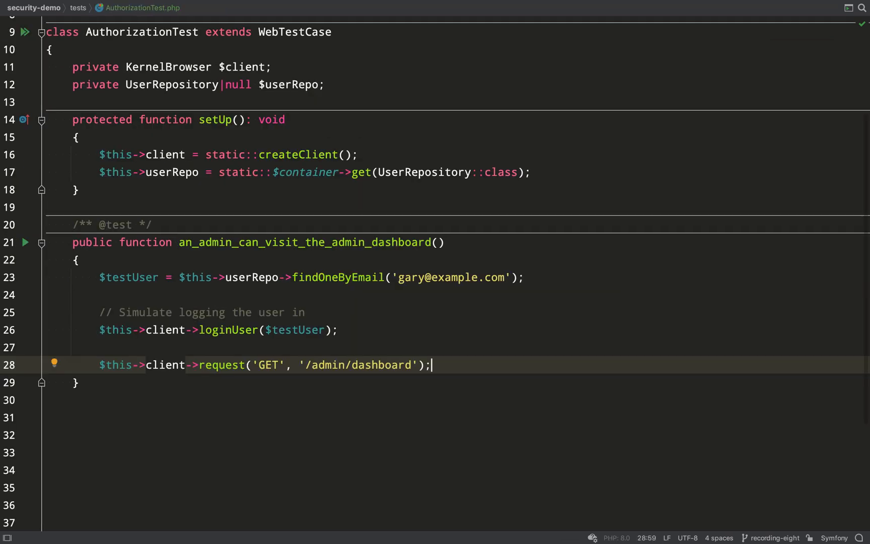
End the test with $this->assertResponseIsSuccessful().
text($this)
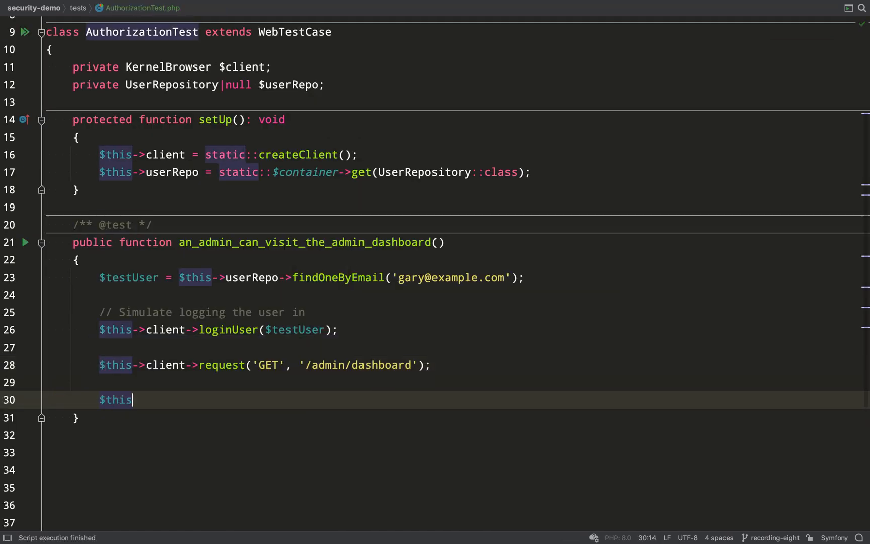
text(->assertResponseIsSuccessful();)
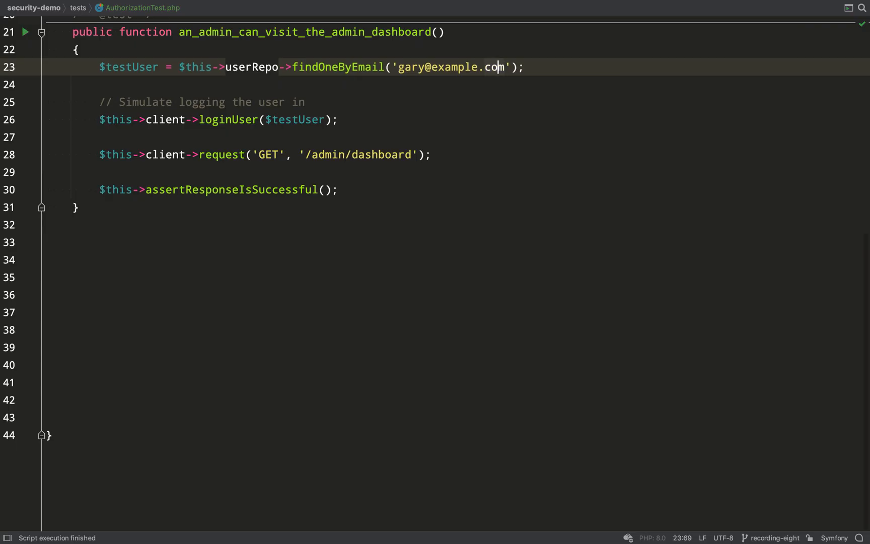
text(anotheruser@example.com)
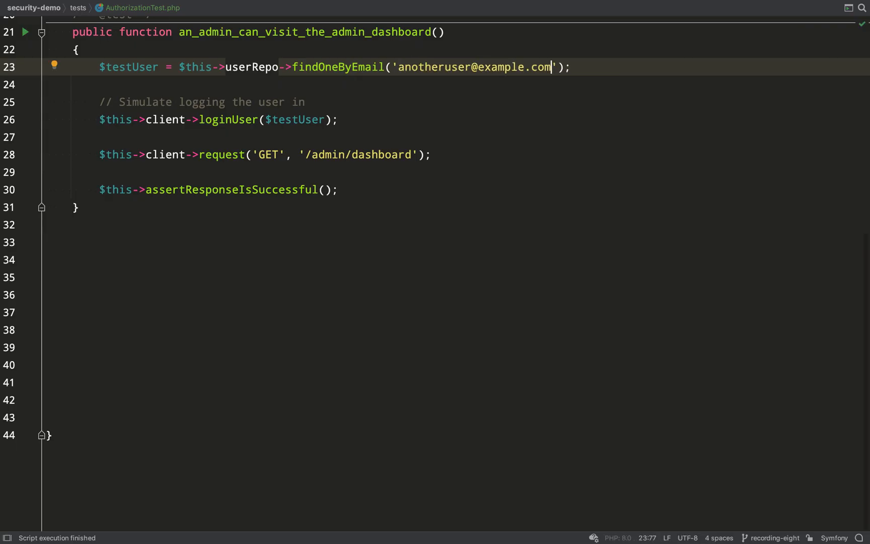
text(symfony php bin/phpunit tests/AuthorizationTest.php)
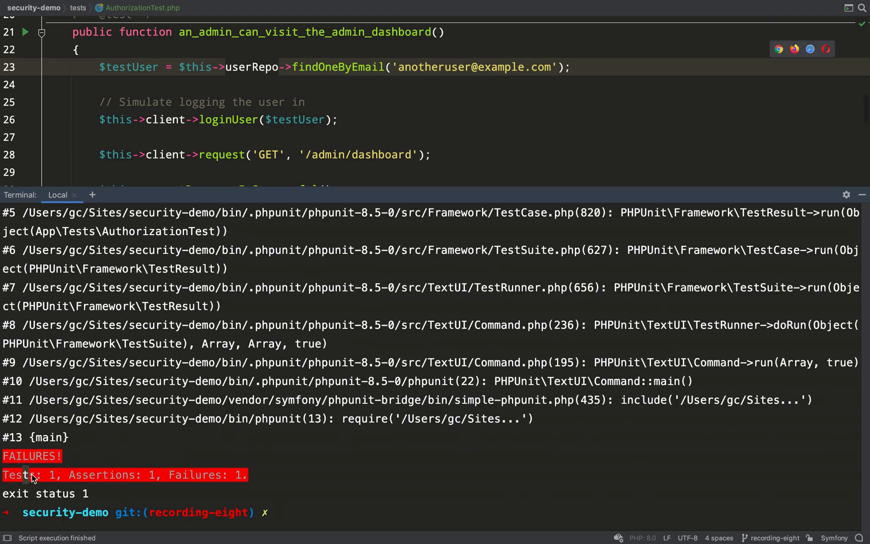
text(gary@example.com)
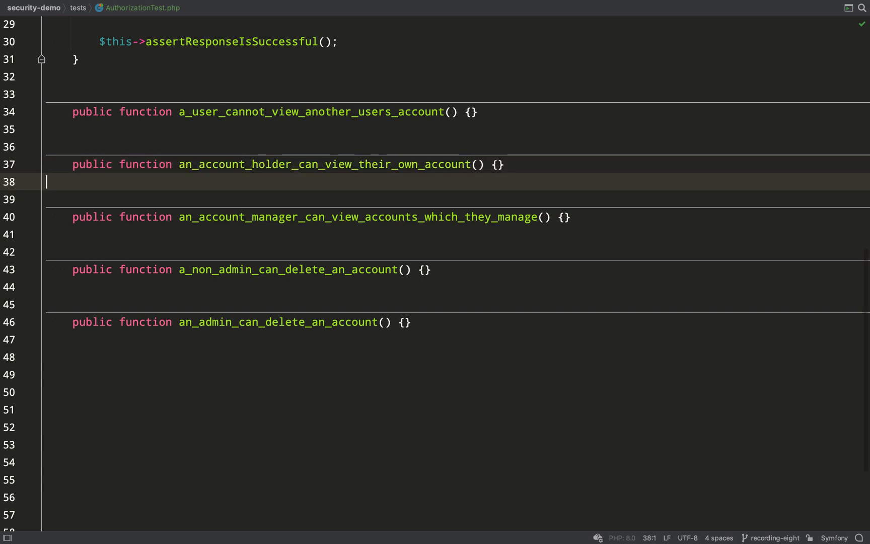
click(429, 216)
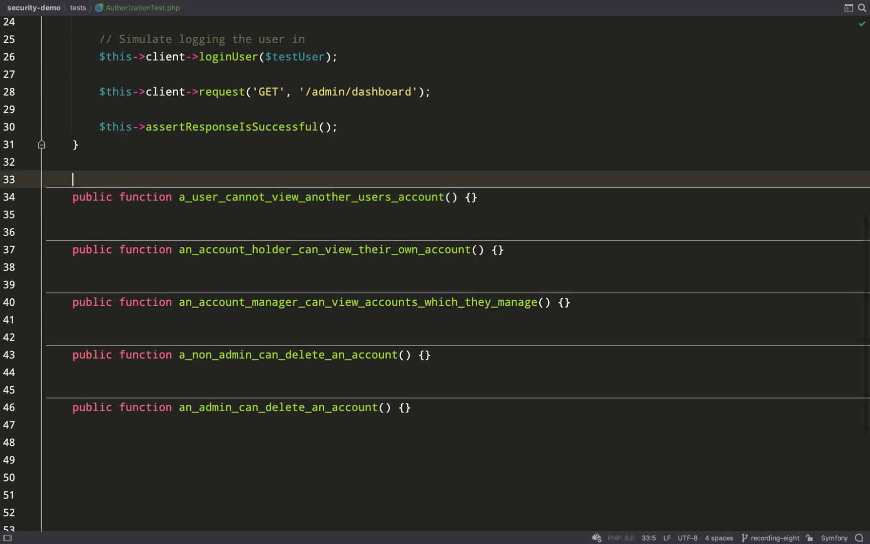
text(/** @test */)
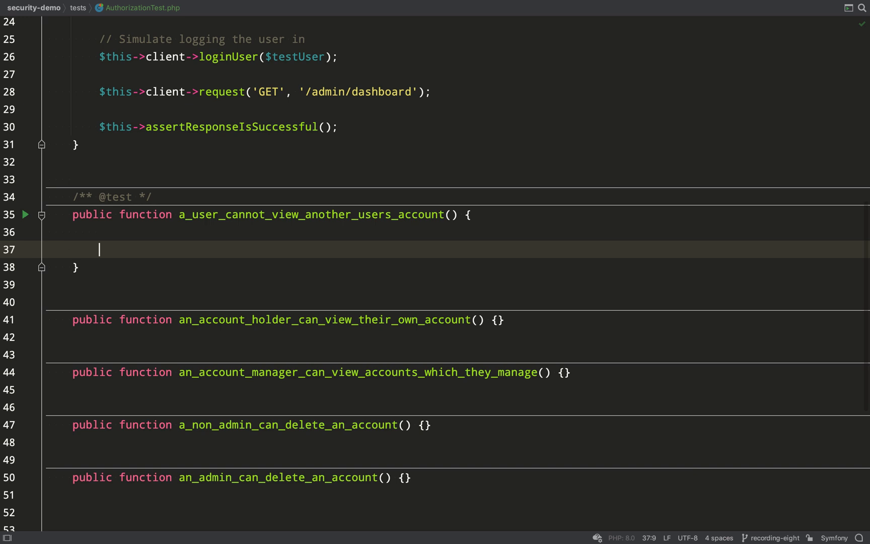
click(339, 127)
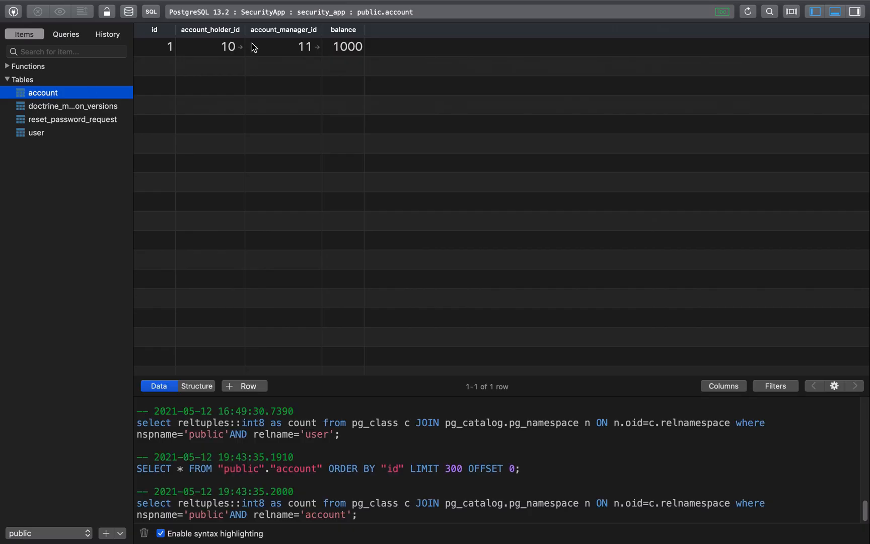
click(210, 46)
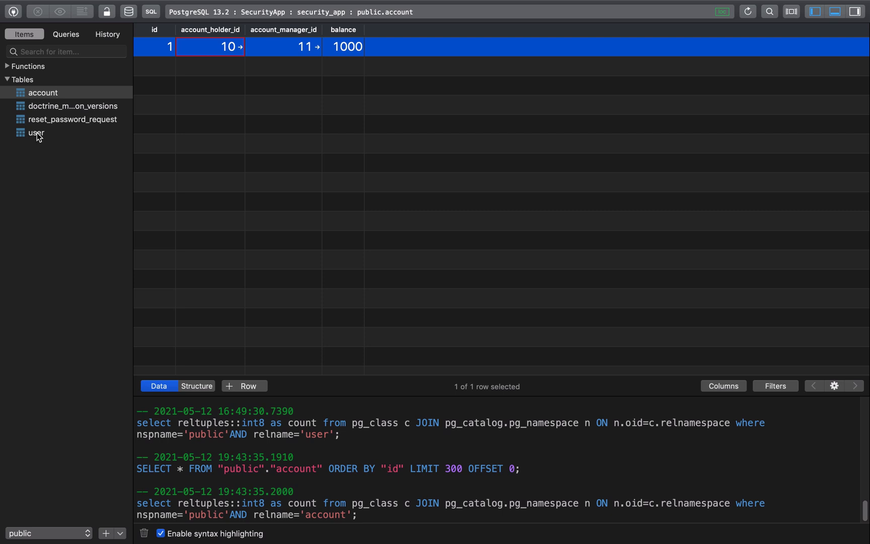
click(37, 133)
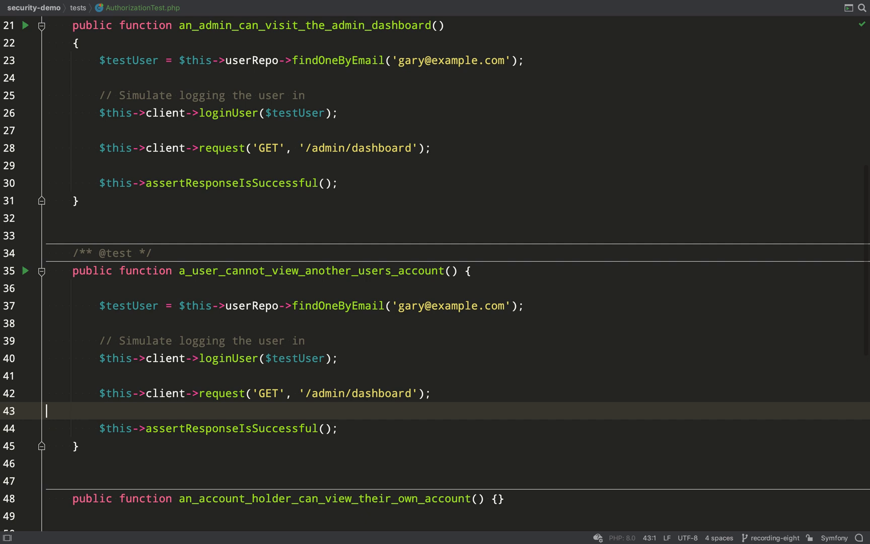
Assert status 403 with an 'unauthorized | forbidden' comment and draft the phpunit filter command.
scroll(down, 3)
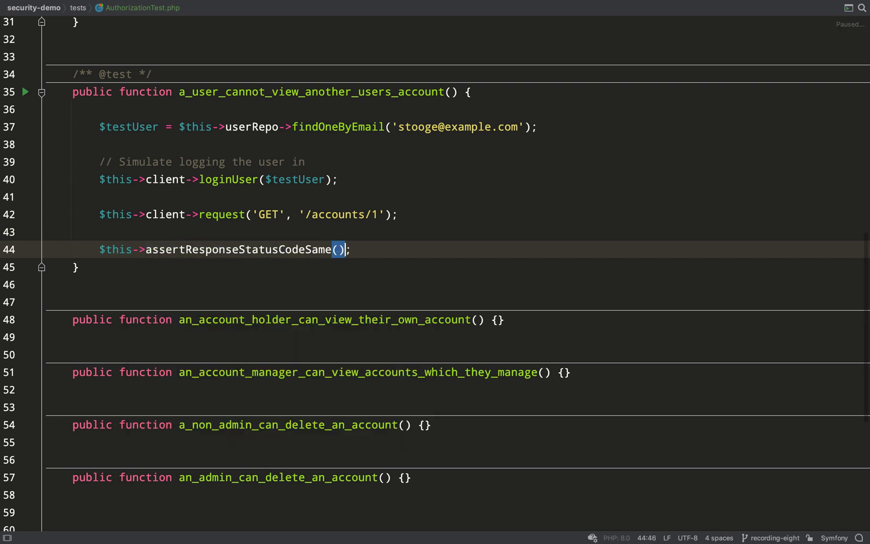
text(403)
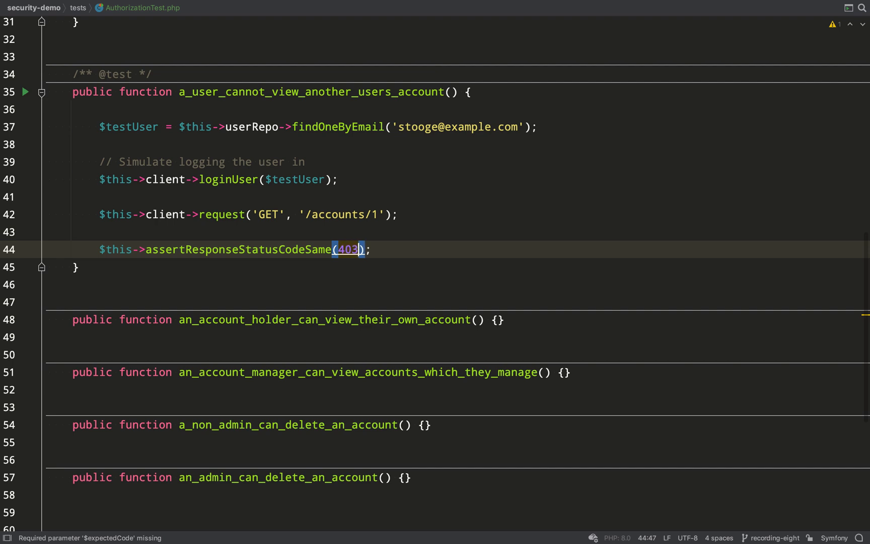
text(// unauthorized | forbid)
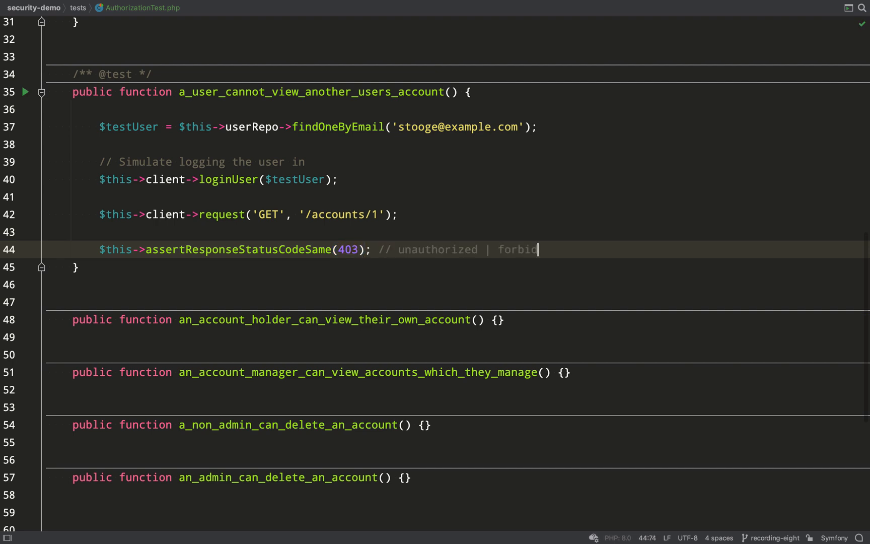
text(den)
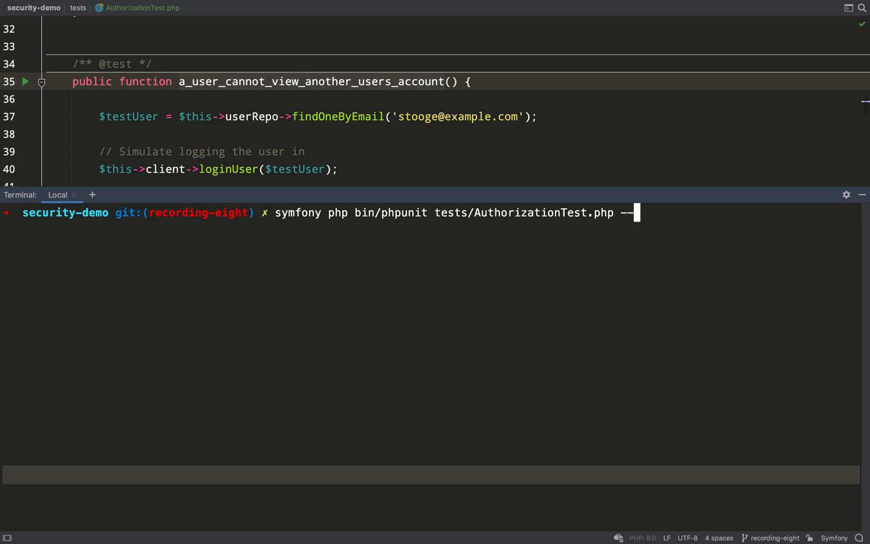
text(filter)
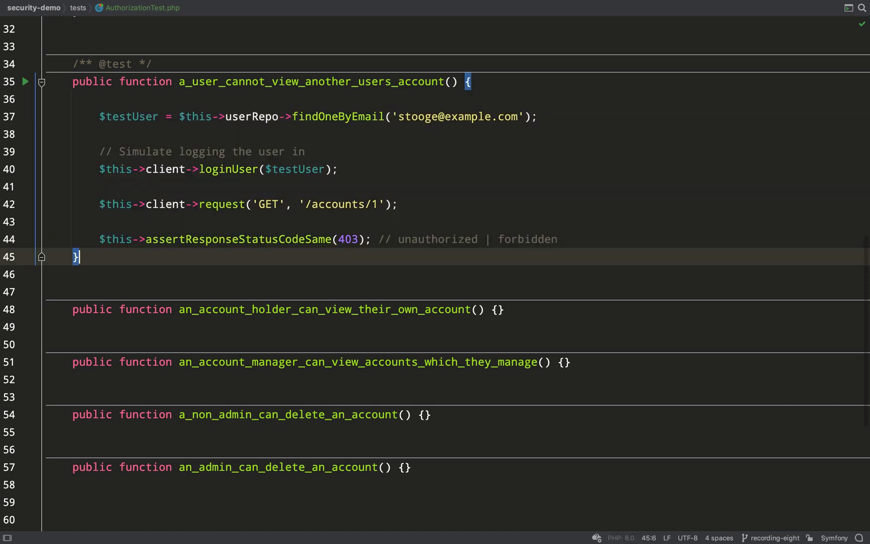
click(496, 309)
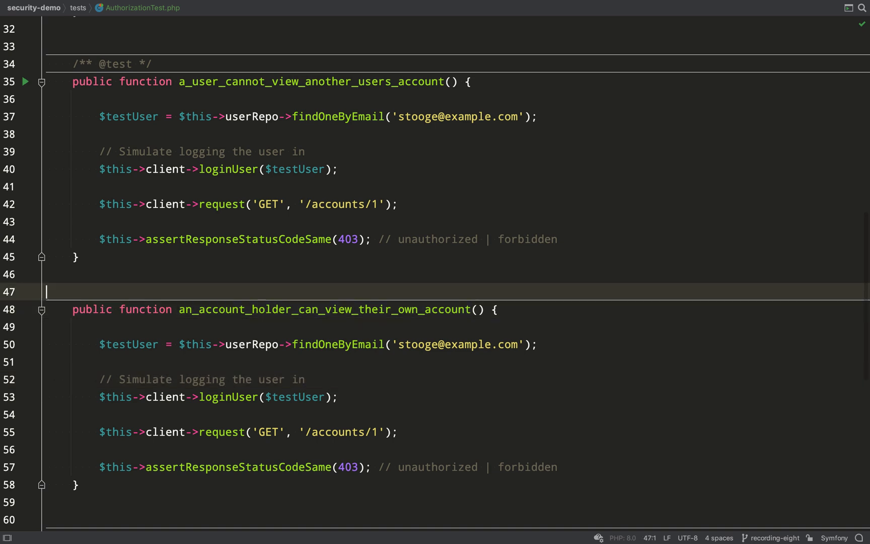
text(/** @test */)
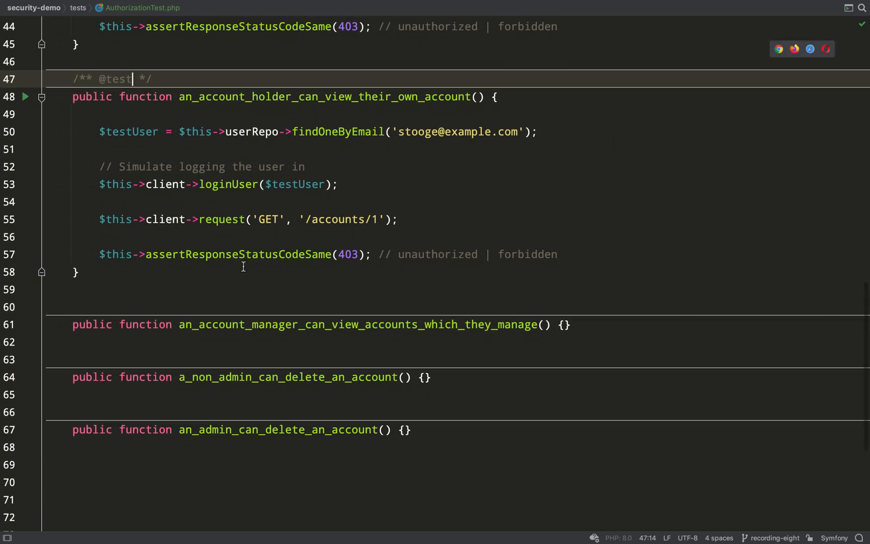
click(351, 254)
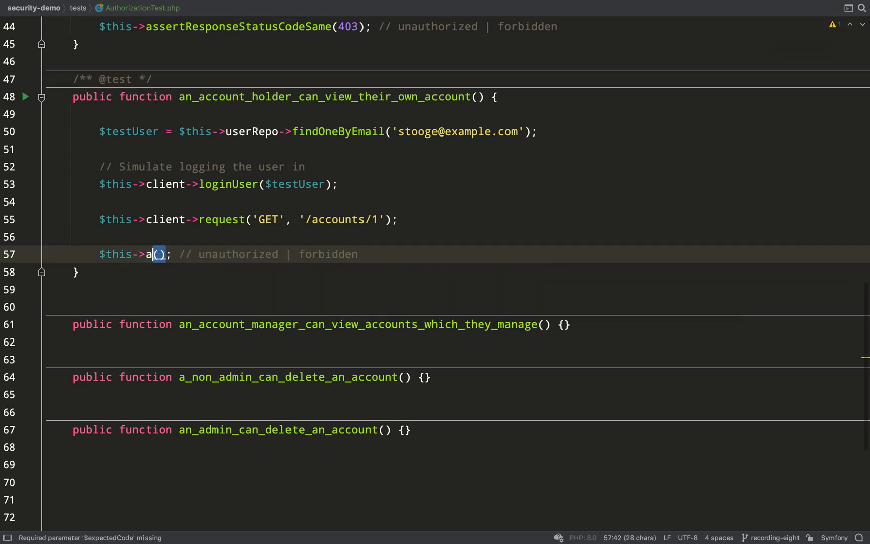
text(ssertResponseIsSuccessful();)
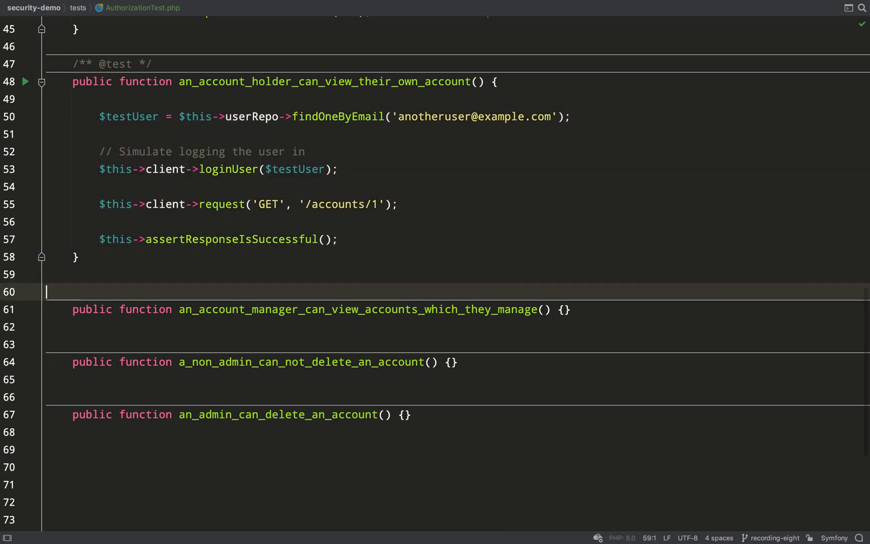
key(enter)
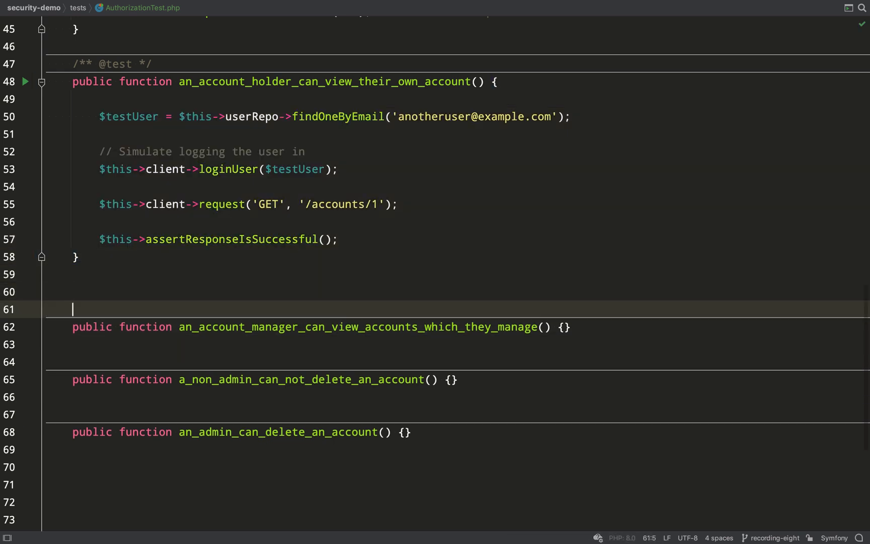
text(/** @test */)
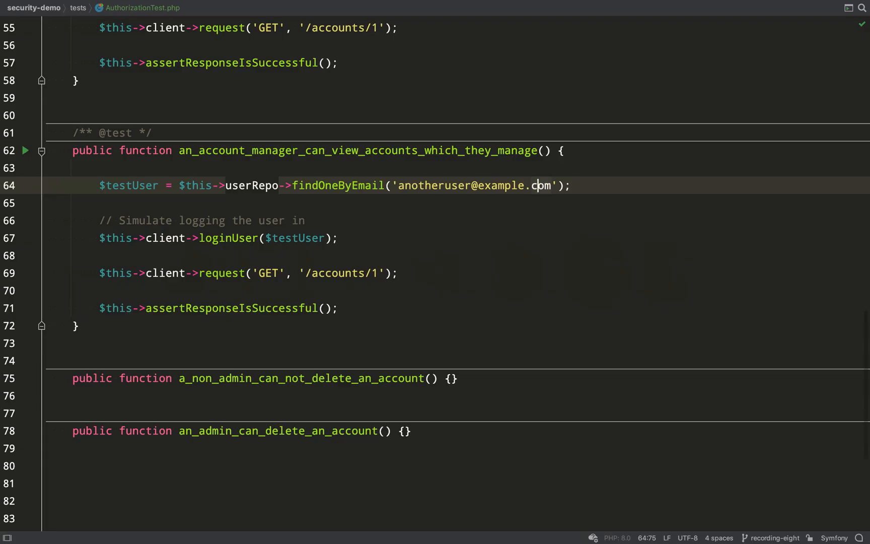
text(accmanager@example.com');)
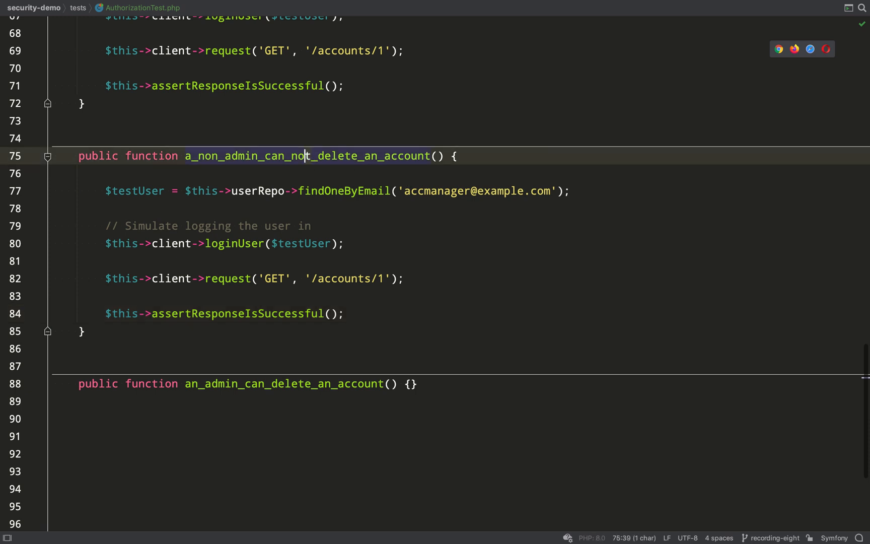
text(NOT)
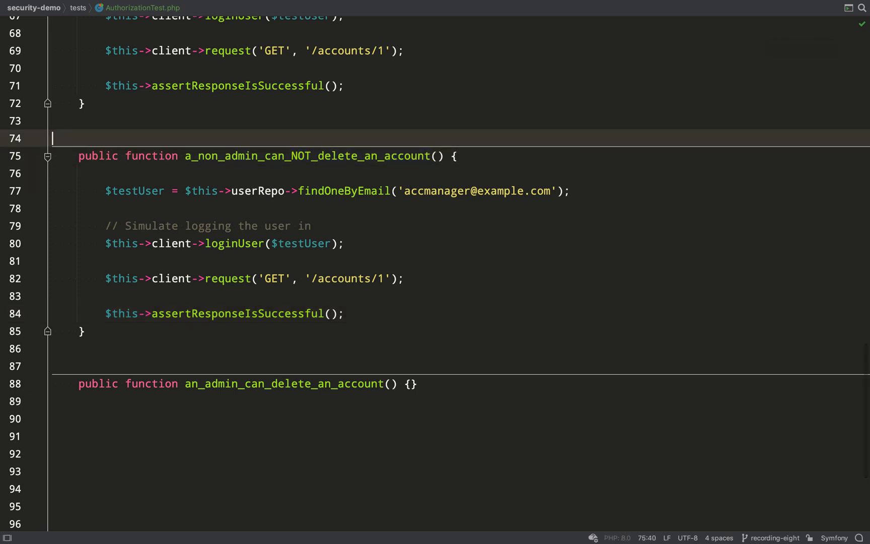
text(/)
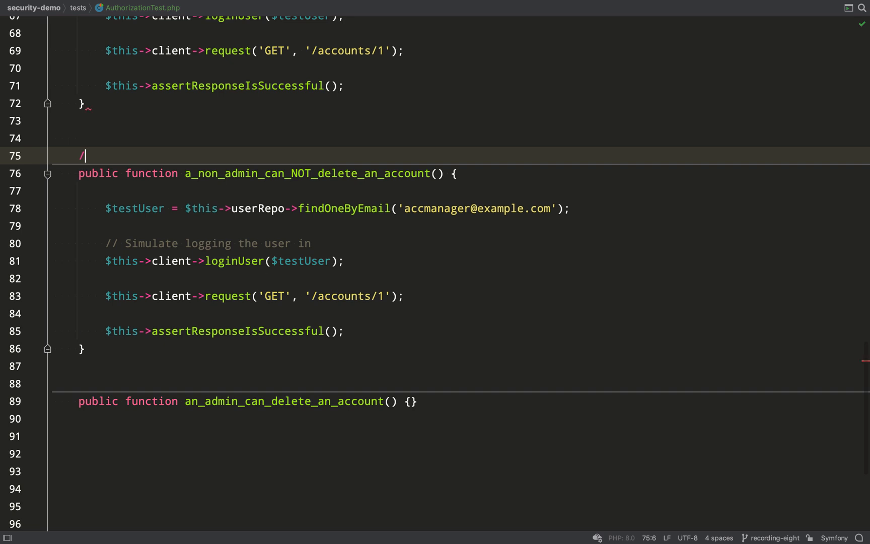
text(** @test */)
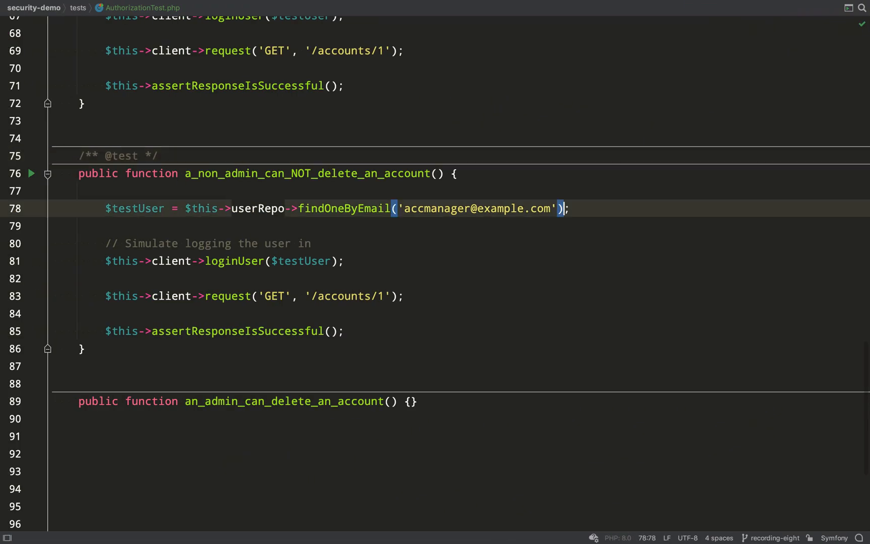
text(stooge@example.com)
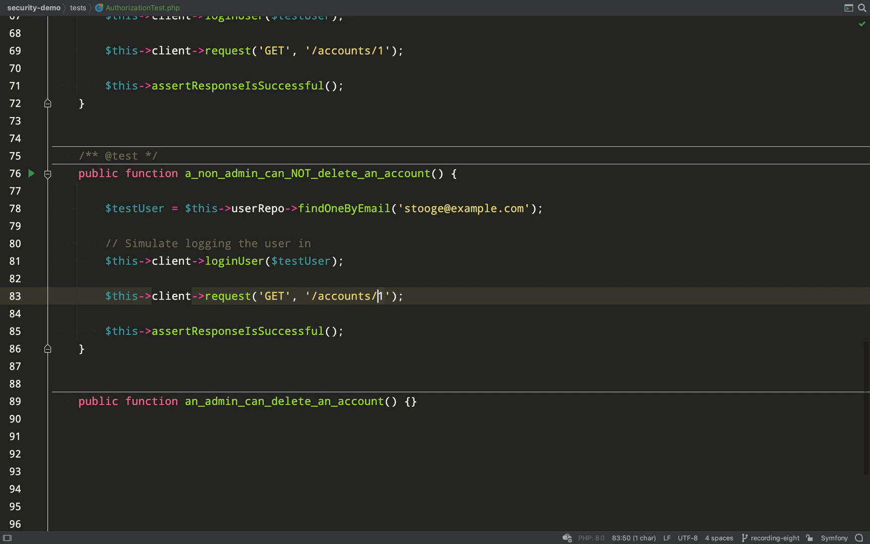
text({id}/delete)
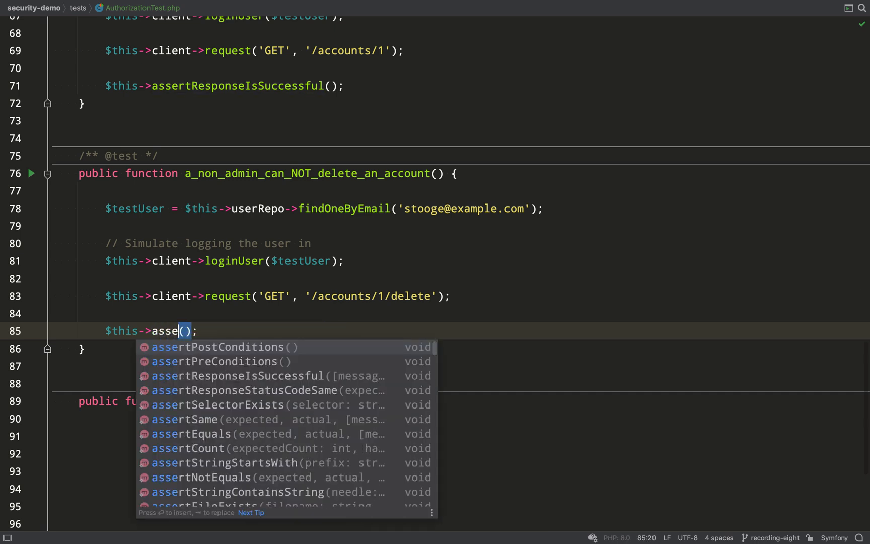
text(rtResponseStatusCodeSame)
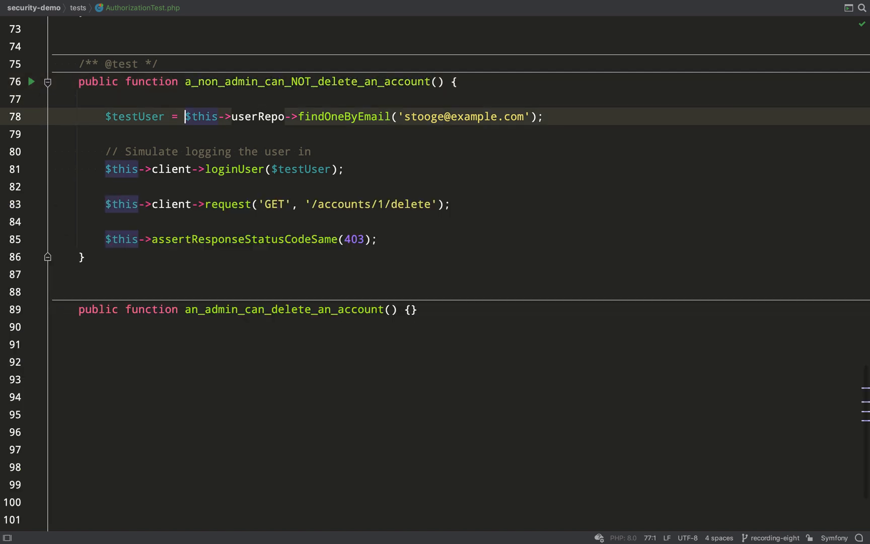
click(105, 239)
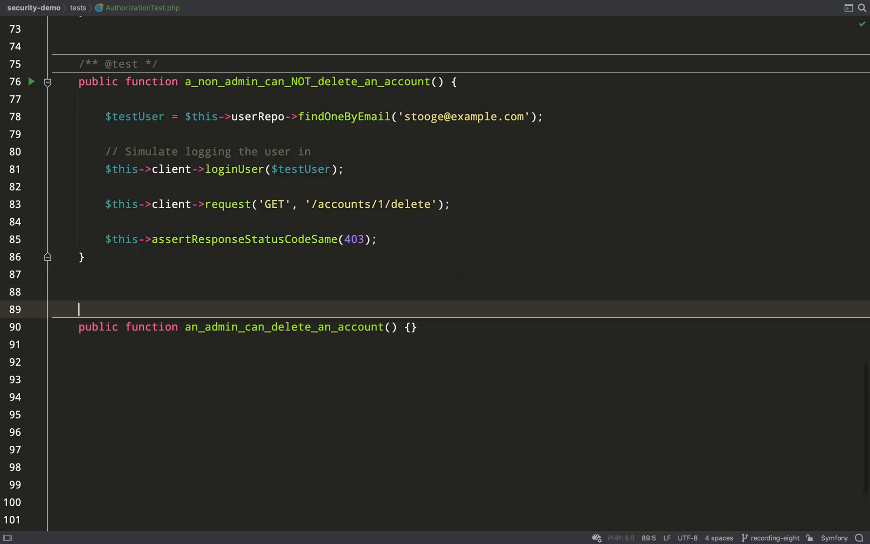
text(/** @test */)
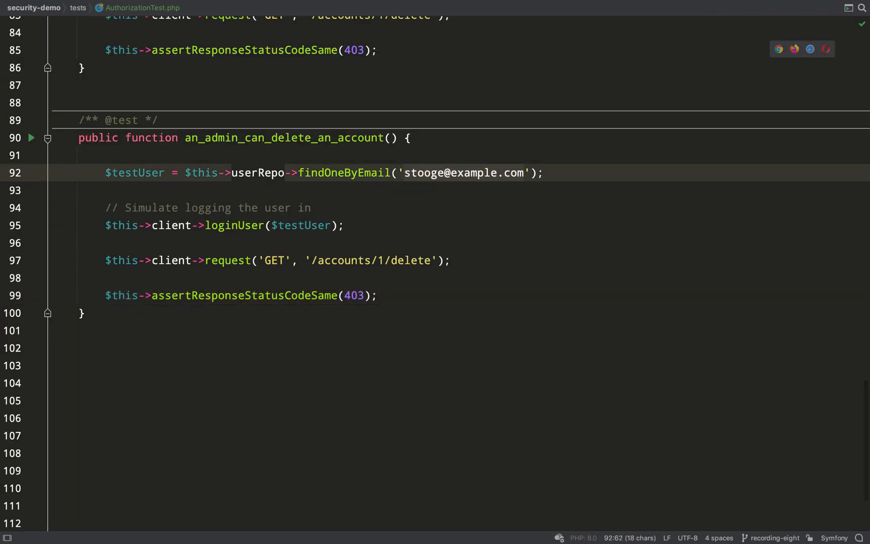
text(gary@example.com)
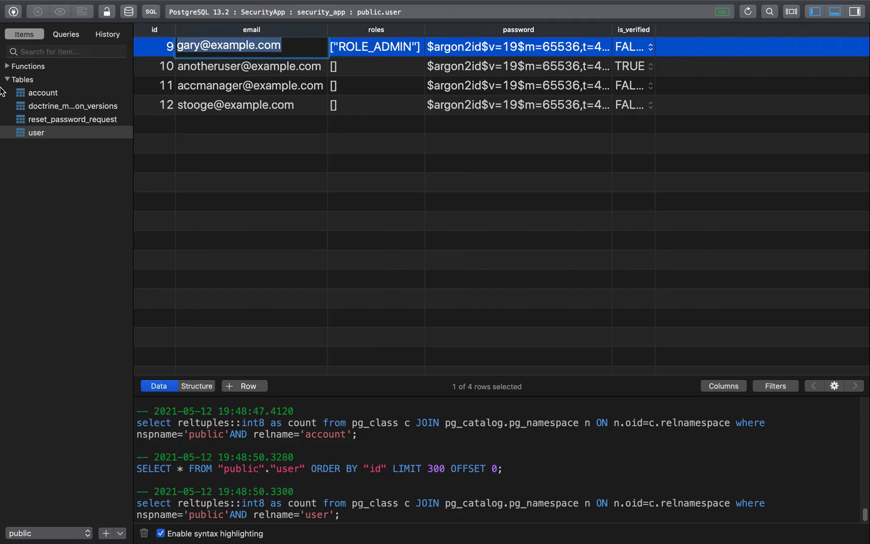
Select the admin user's email cell in the TablePlus user table.
click(41, 92)
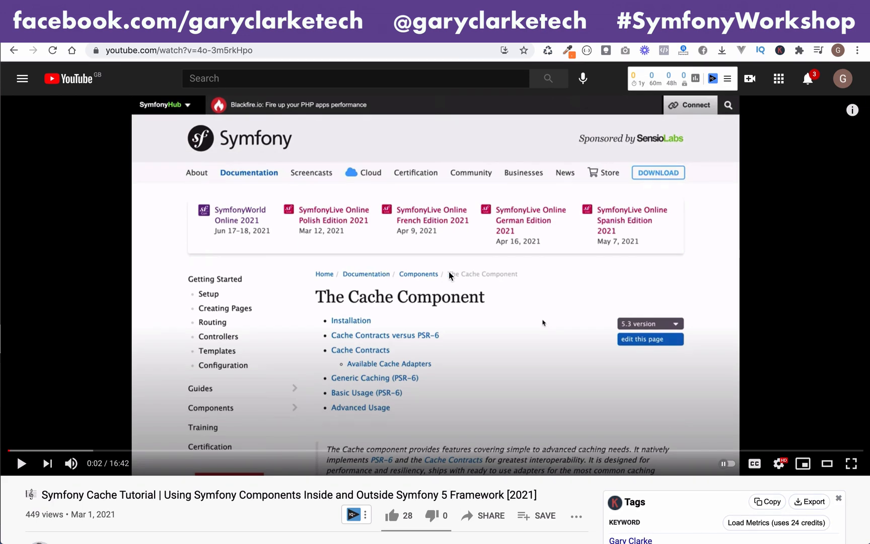
scroll(down, 3)
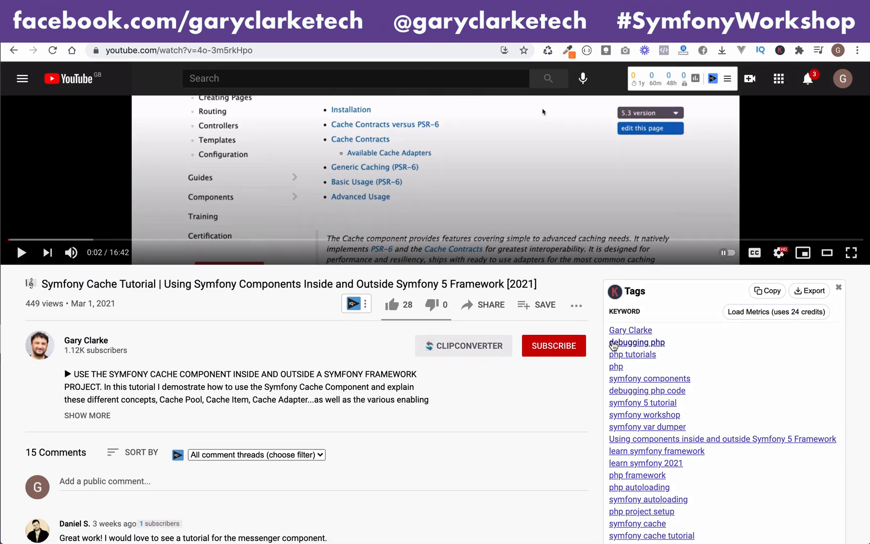
click(553, 346)
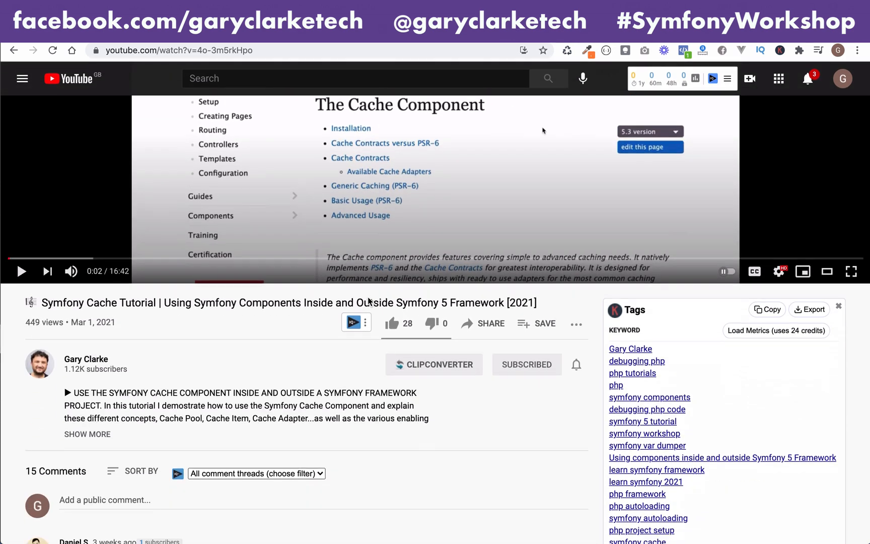
click(39, 364)
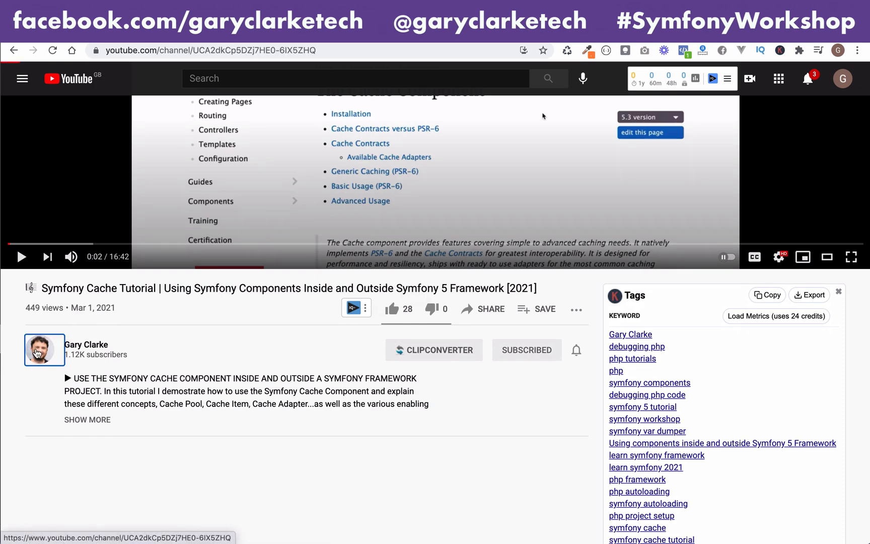
click(45, 350)
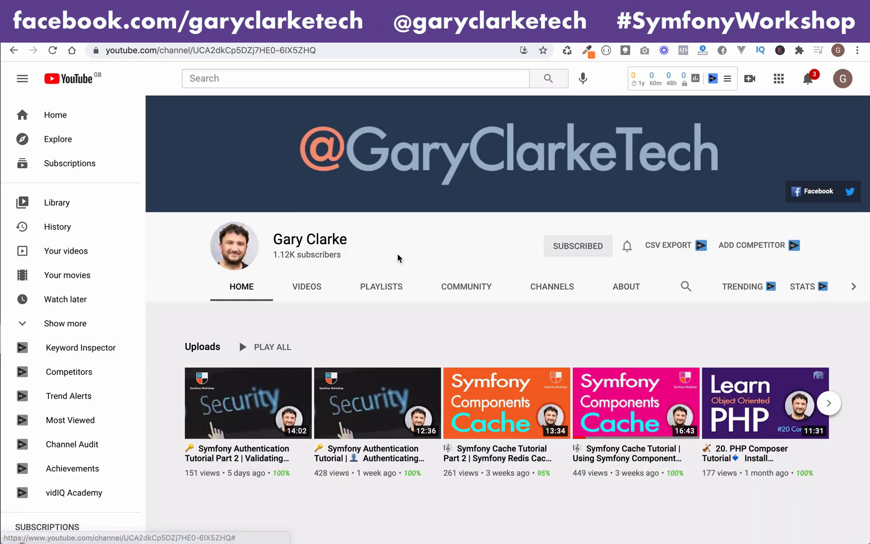